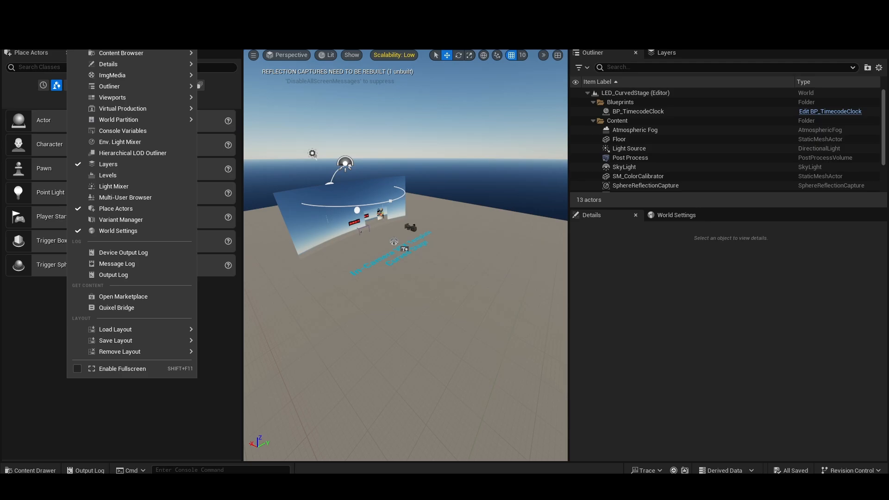
mouse_move(123, 109)
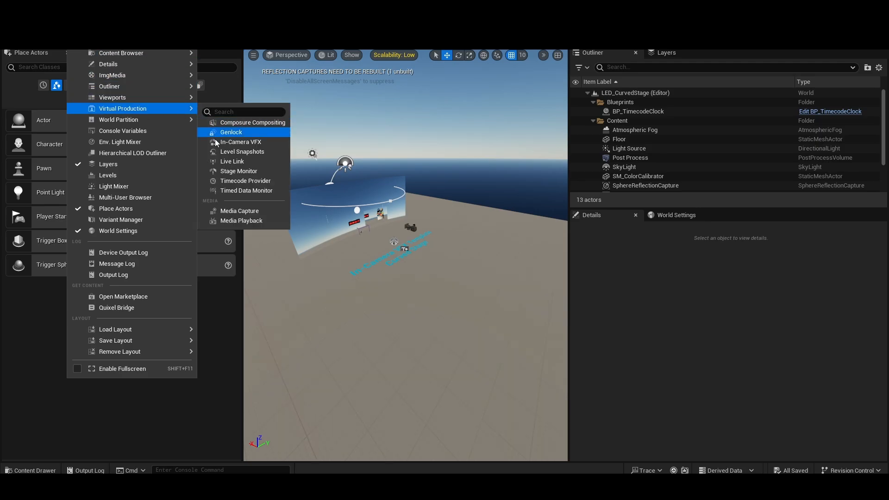
Open Live Link, add a RED RCP2 LiveLink source and begin entering IP 192
left_click(225, 161)
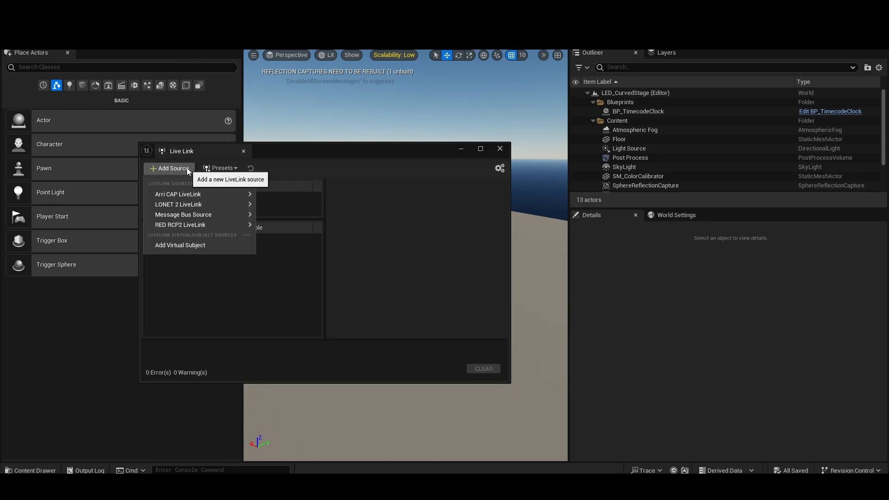
mouse_move(192, 225)
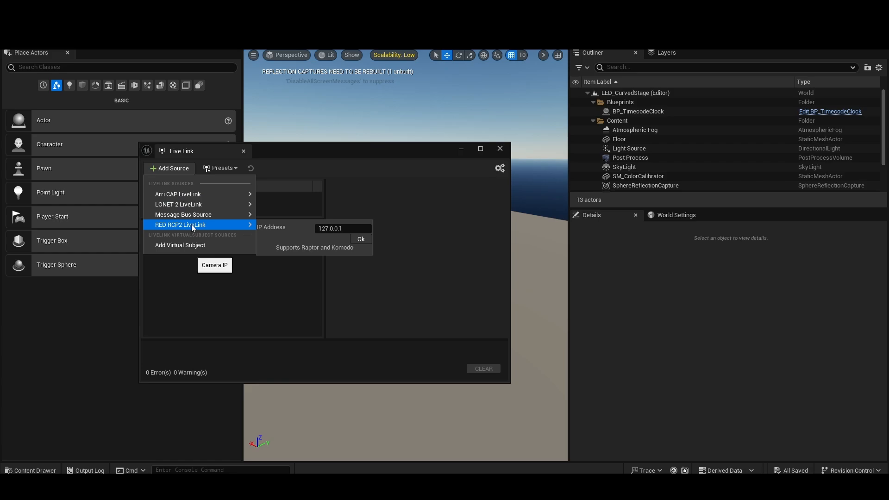
left_click(344, 228)
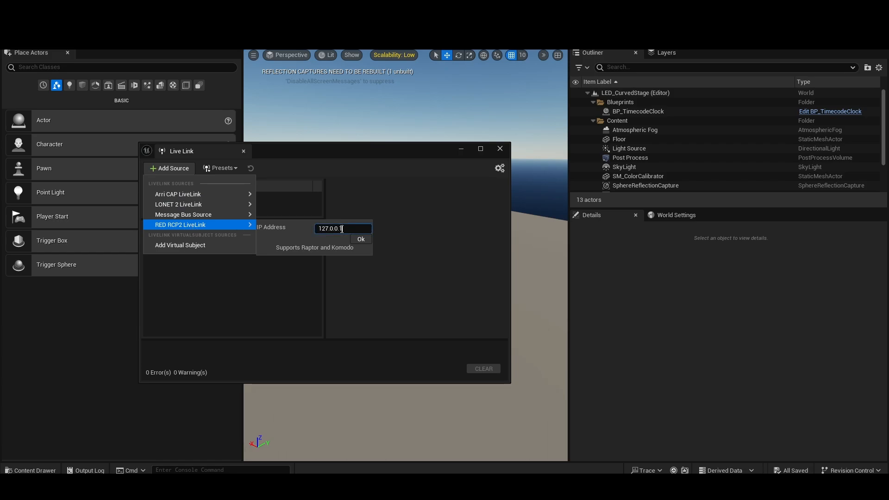
type("192")
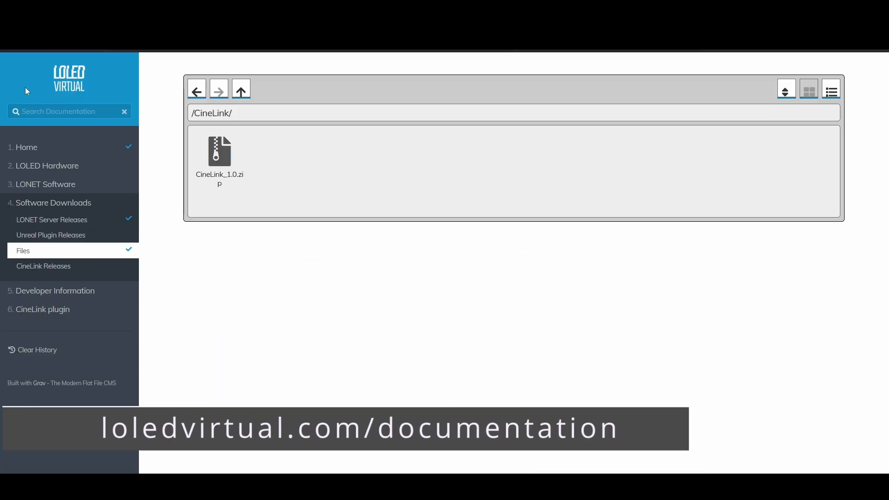
Browse the CineLink plugin docs from Home through Arri Cameras to RED Cameras
left_click(27, 147)
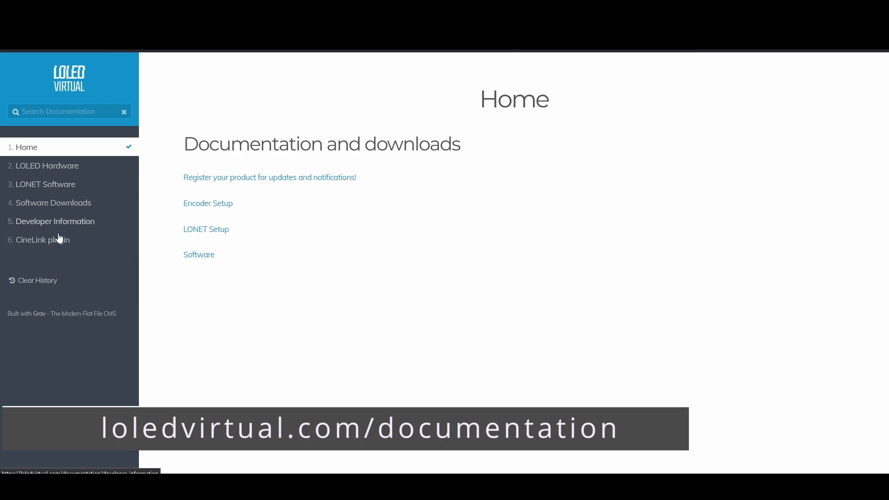
left_click(43, 240)
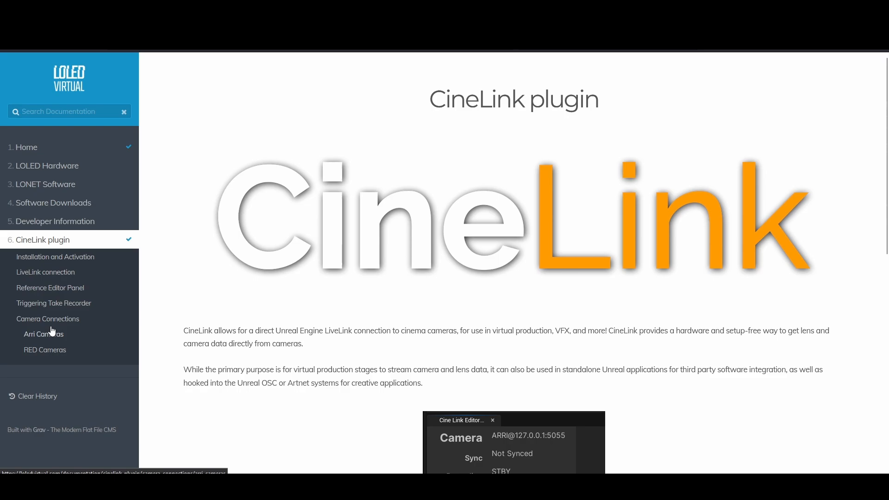
left_click(43, 333)
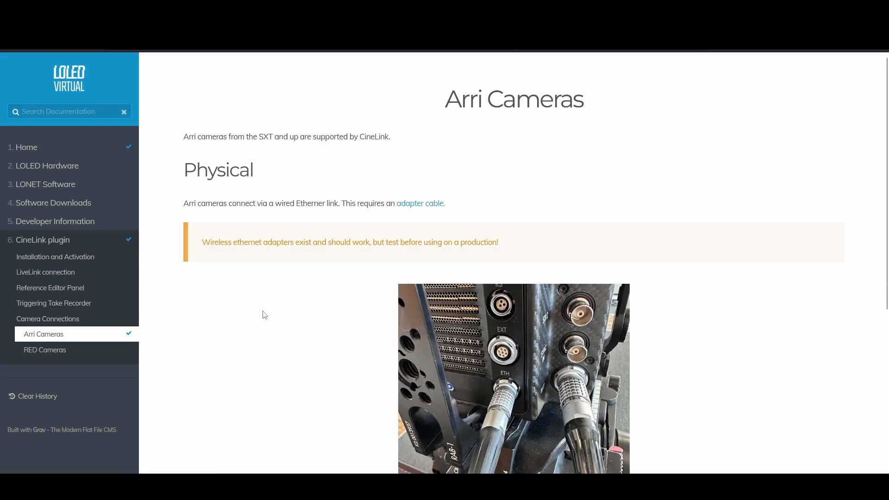
scroll("down", 3)
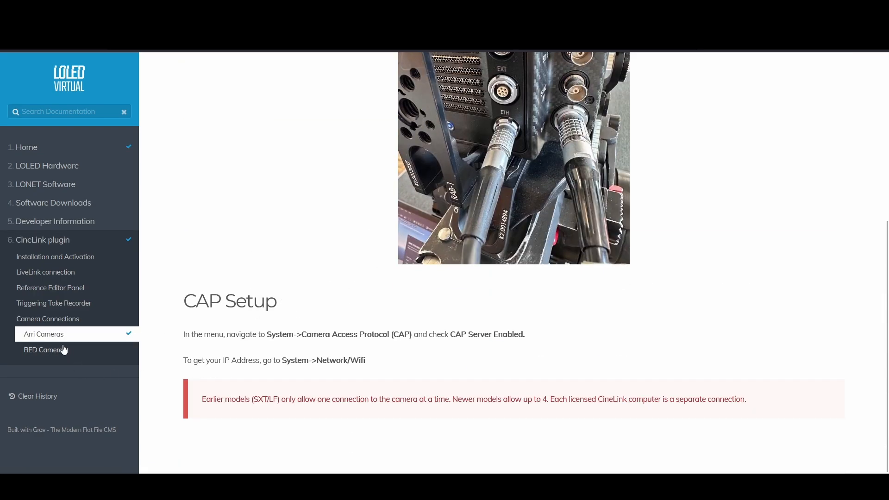
left_click(44, 349)
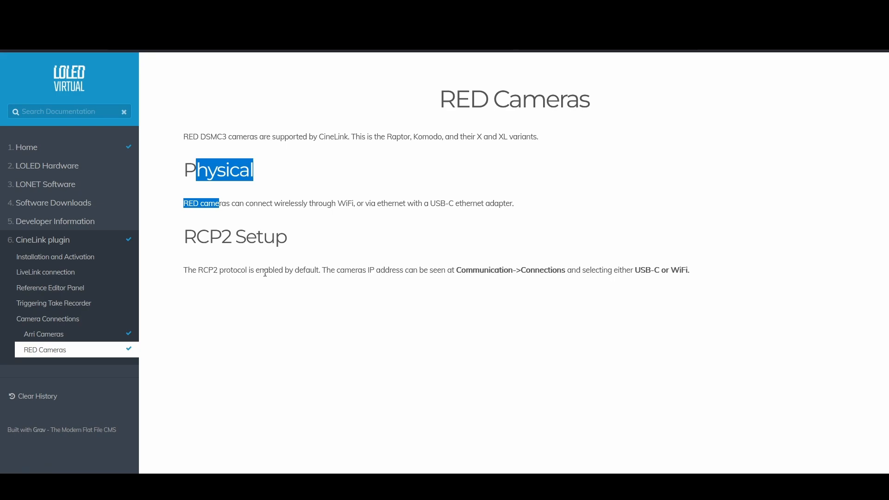
left_click(421, 125)
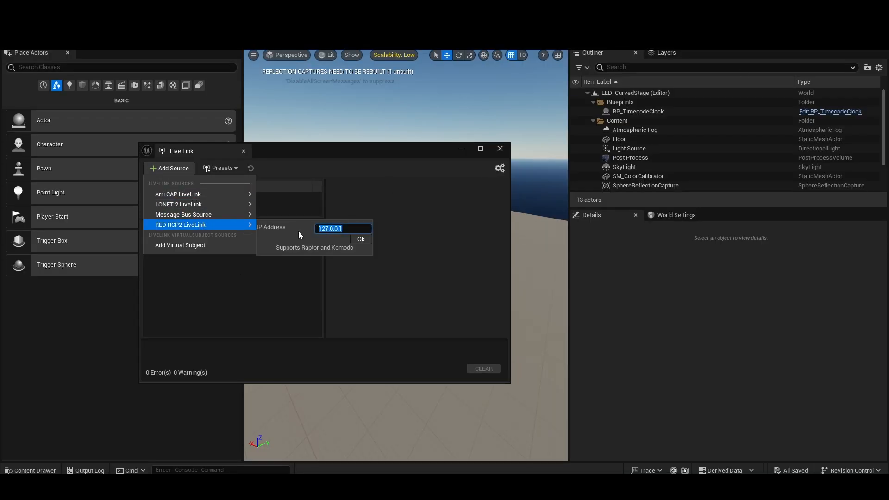
Add the RED RCP2 source at 192.168.0.150, move the Live Link window, and check its presets
type("192.168.0.")
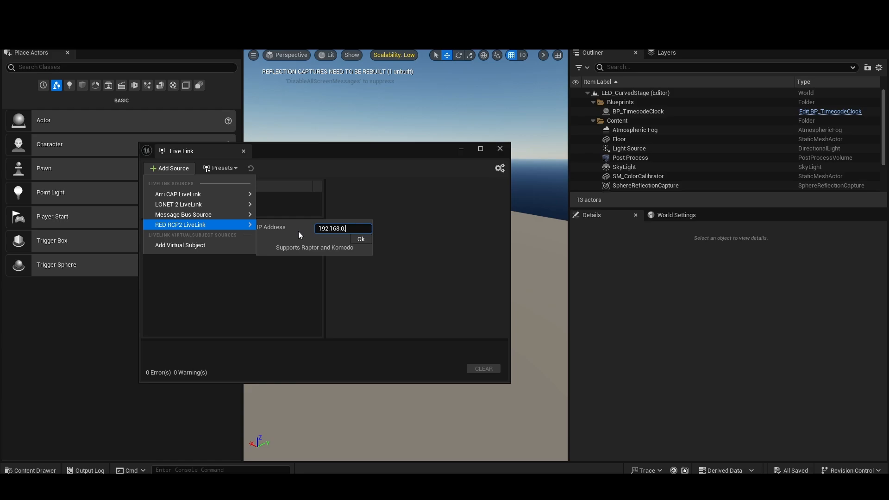
type("150")
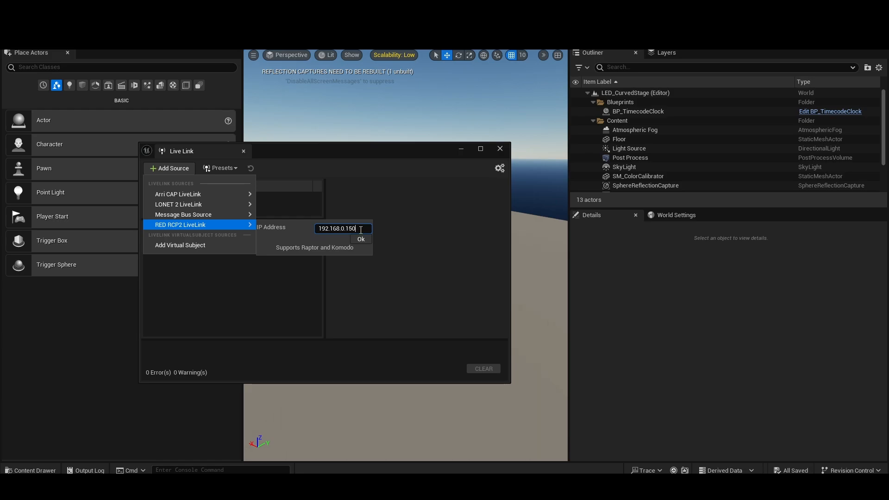
left_click(360, 239)
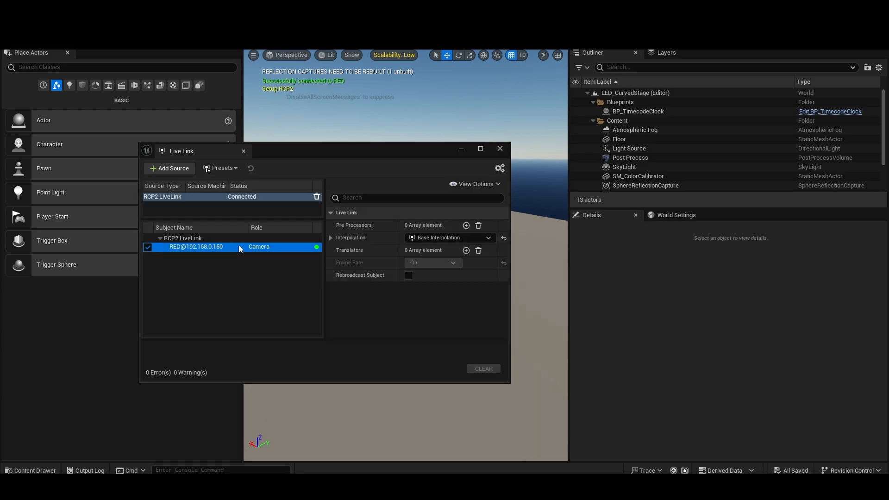
mouse_move(423, 152)
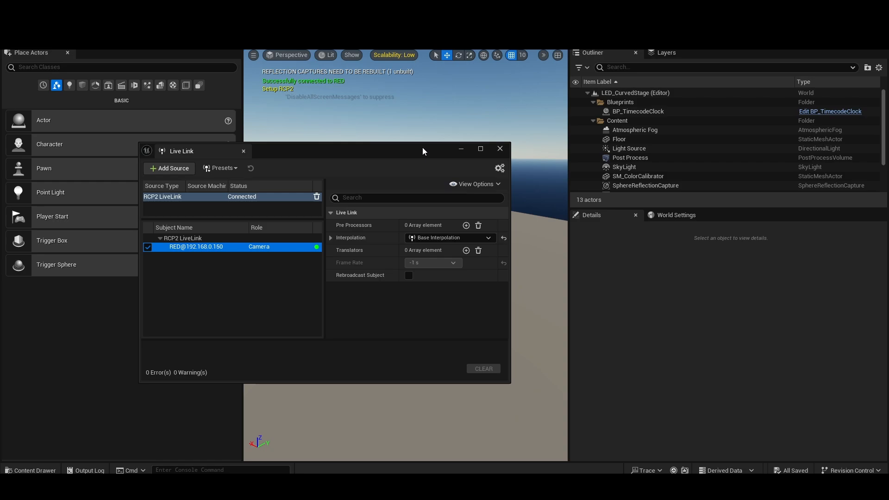
left_click_drag(422, 150, 459, 156)
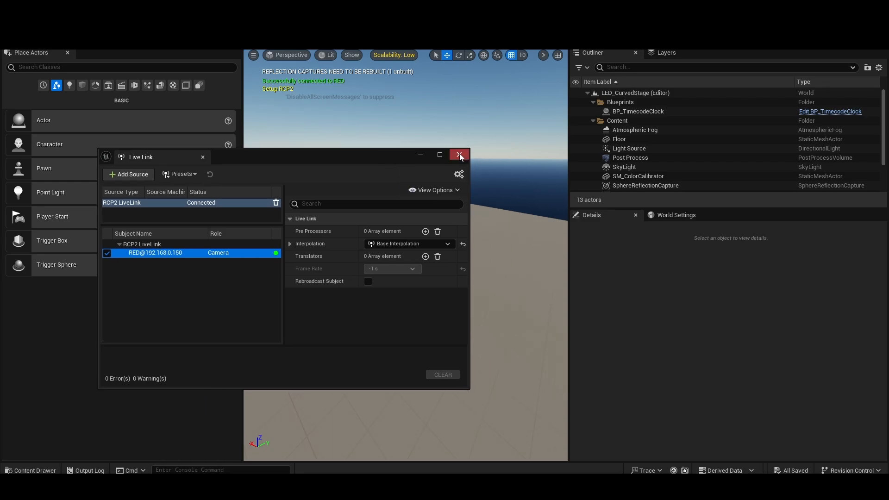
mouse_move(199, 185)
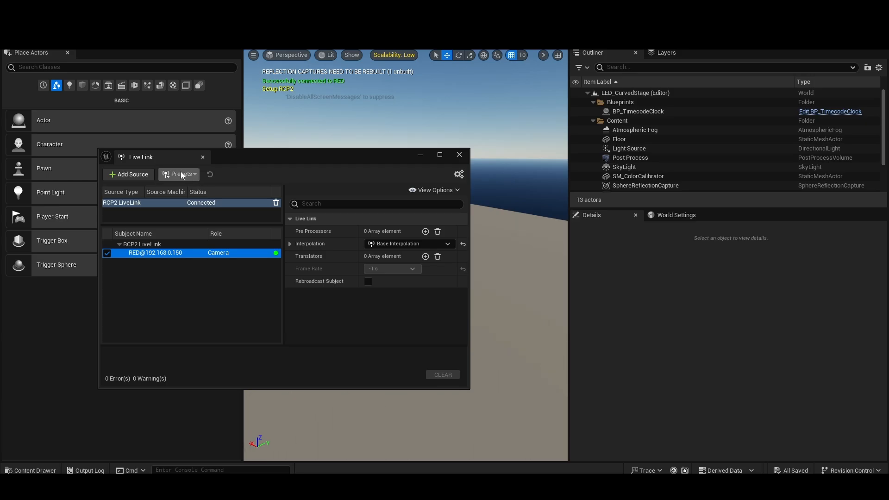
left_click(179, 174)
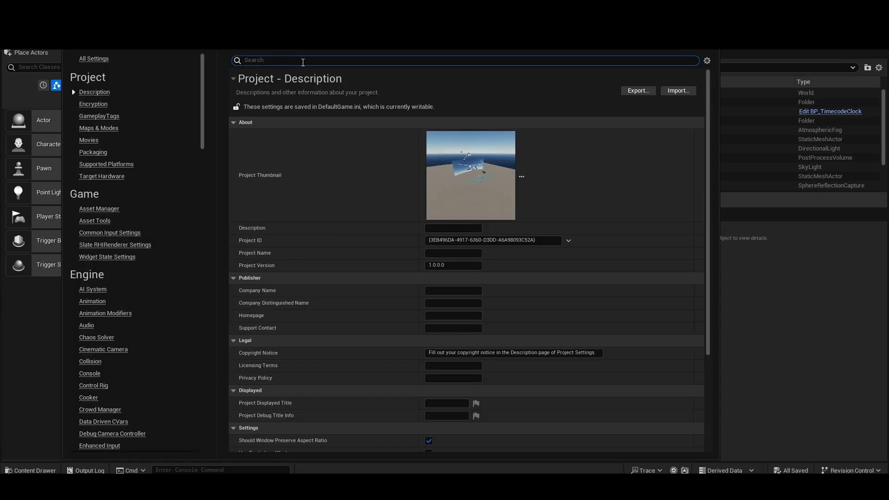
Search Project Settings for 'live' and review the Default Live Link Preset options
type("live")
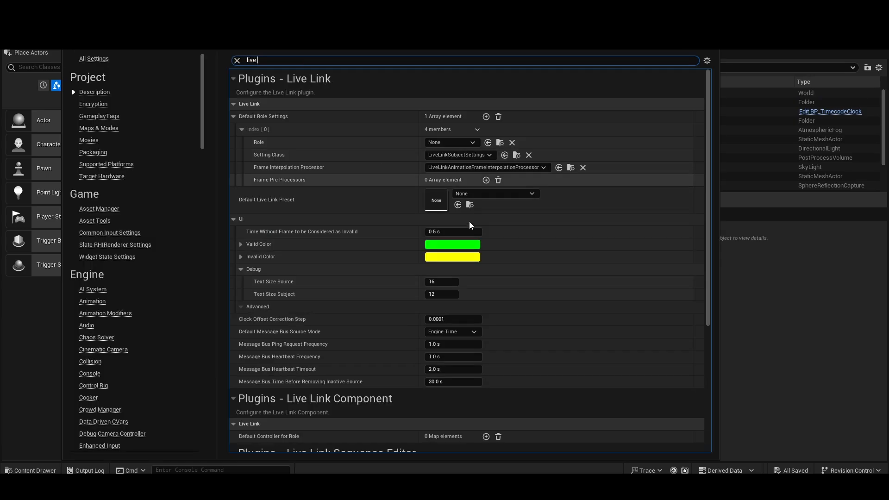
left_click(495, 194)
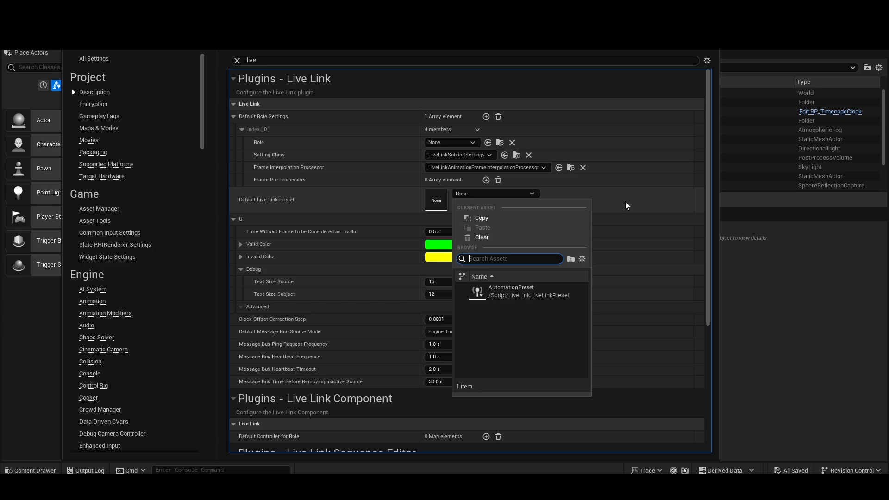
left_click(627, 205)
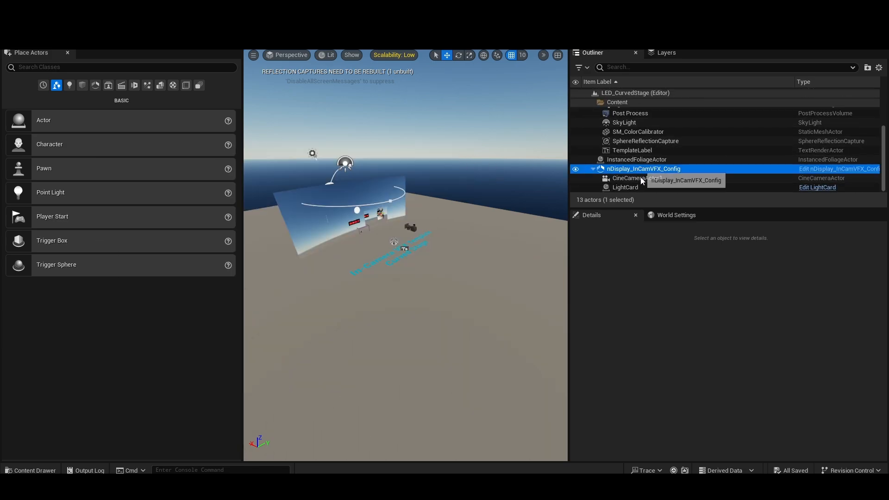
Set CineCameraActor1's Live Link subject to the RED camera and scroll its controller settings
left_click(637, 178)
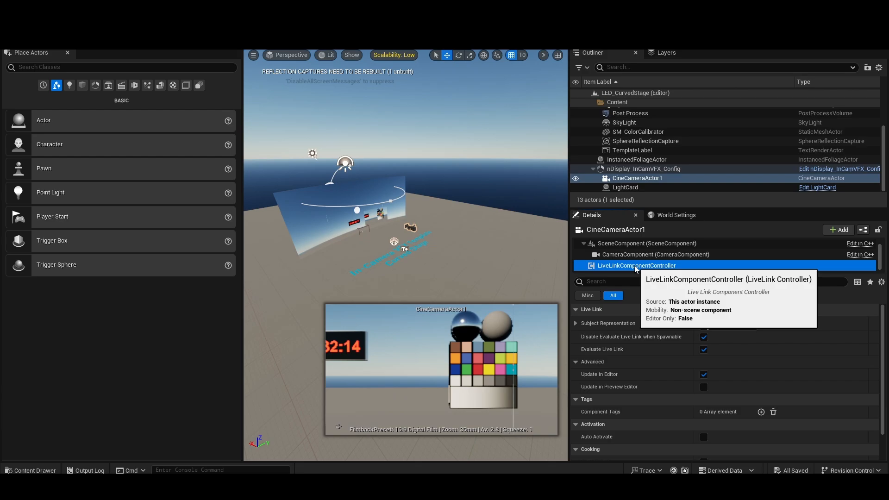
mouse_move(456, 241)
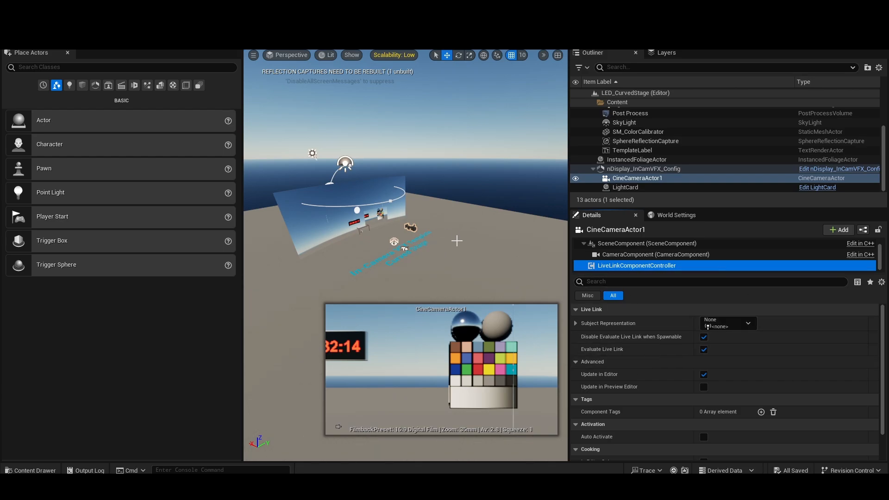
mouse_move(640, 260)
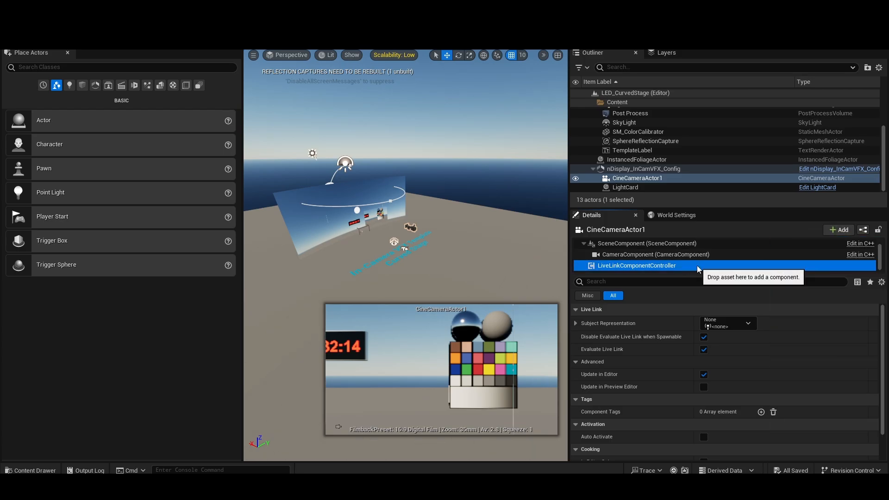
mouse_move(654, 266)
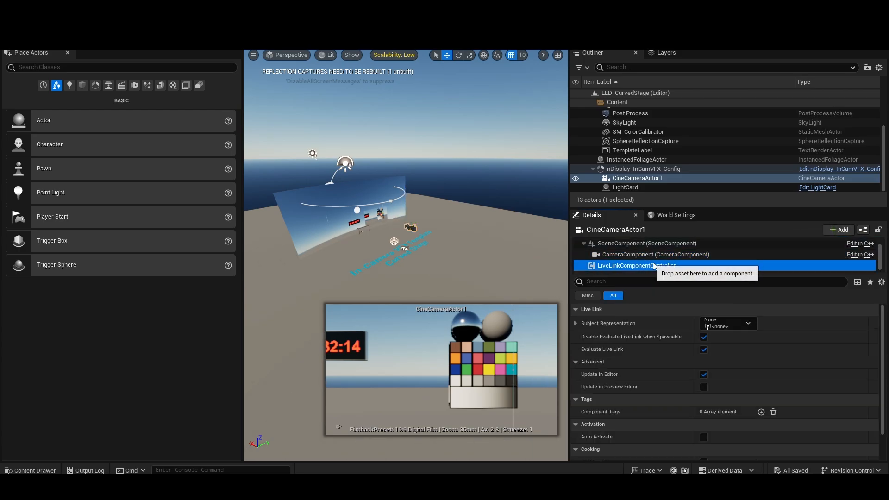
mouse_move(729, 324)
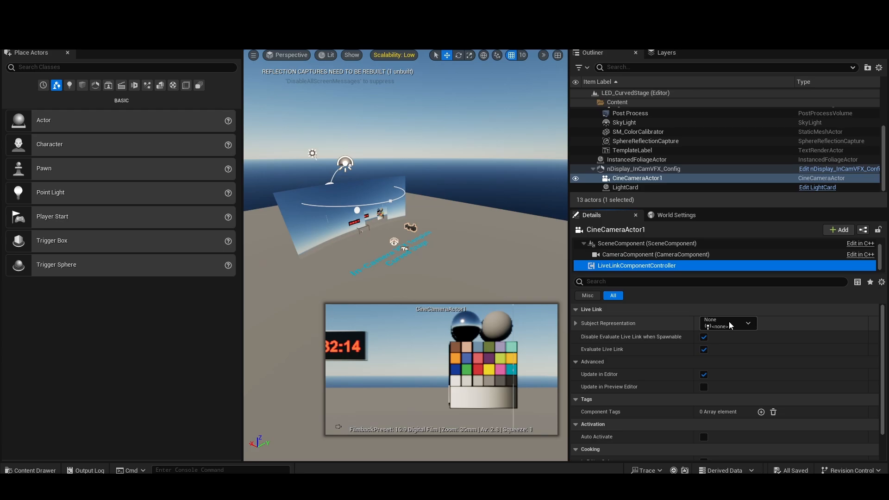
left_click(728, 323)
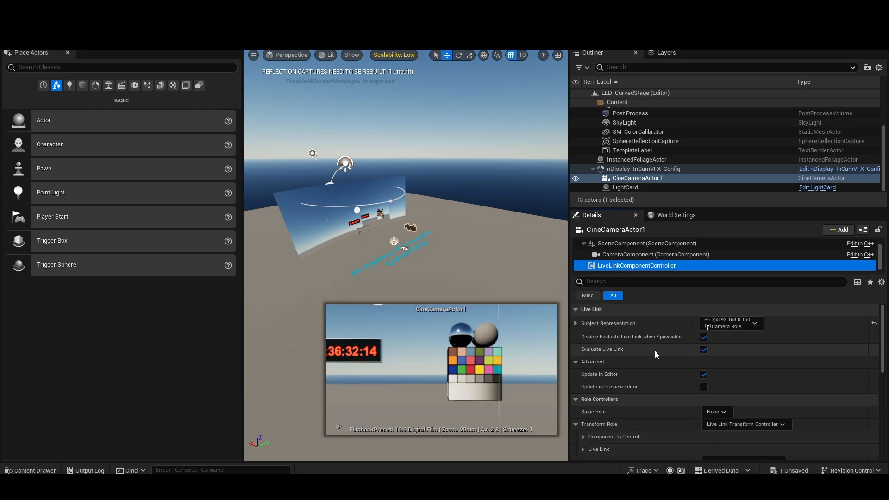
scroll("down", 3)
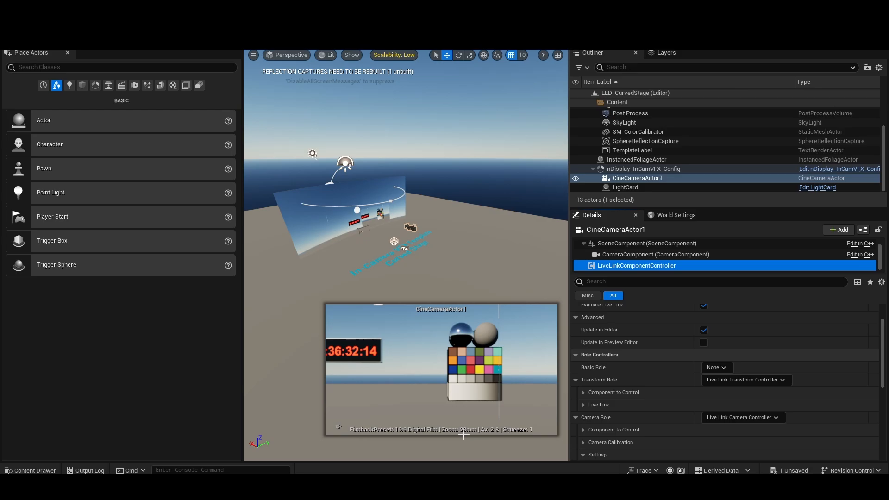
mouse_move(488, 437)
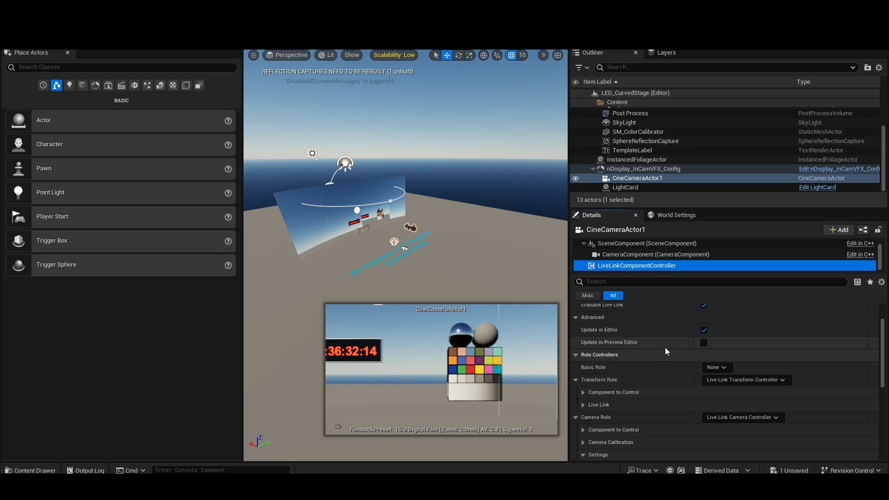
scroll("down", 3)
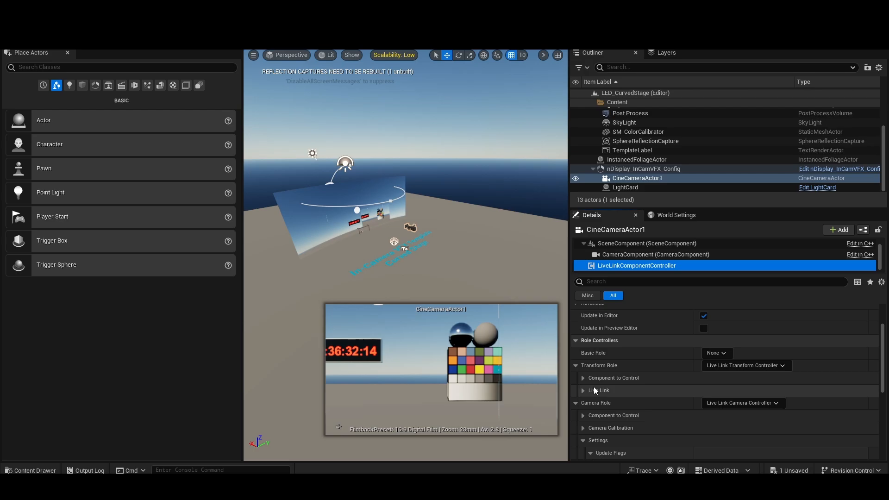
scroll("down", 3)
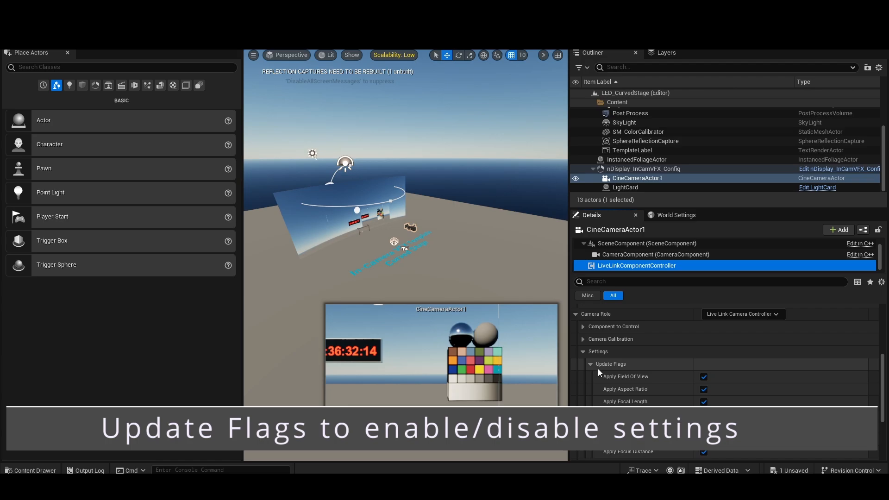
scroll("down", 3)
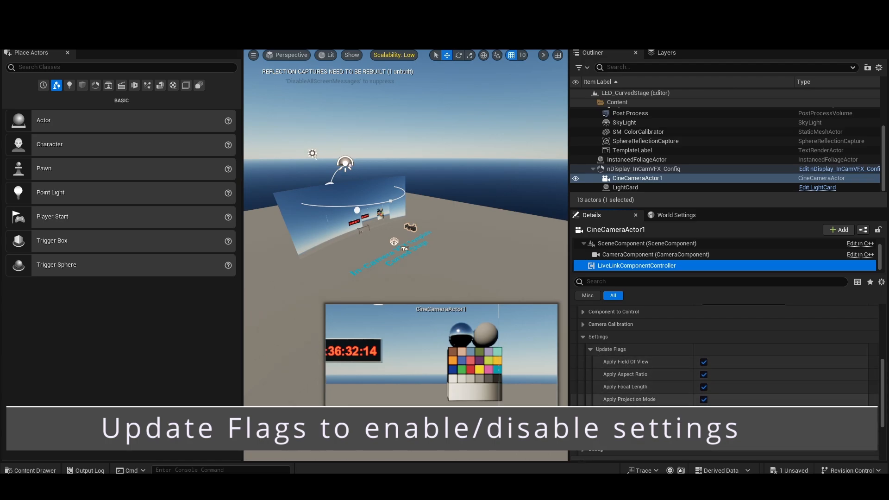
scroll("down", 3)
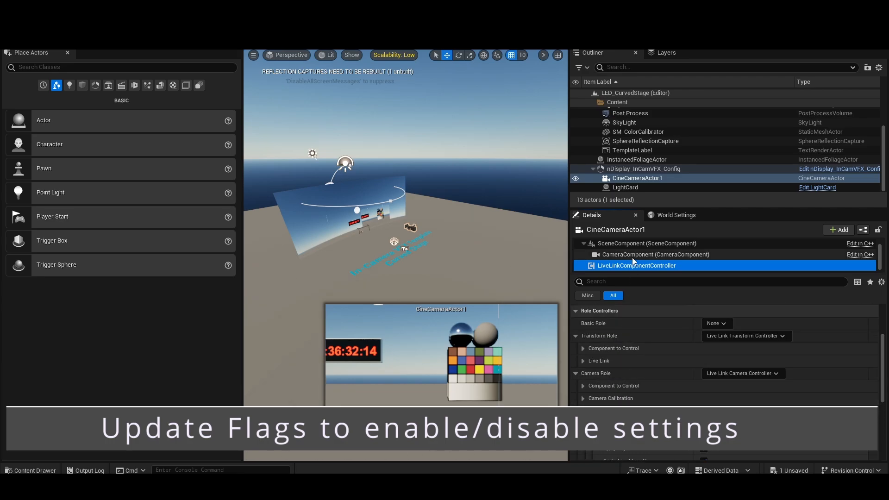
Try a 5.6 aperture on CameraComponent and expand its Focus Settings to view manual focus
left_click(655, 254)
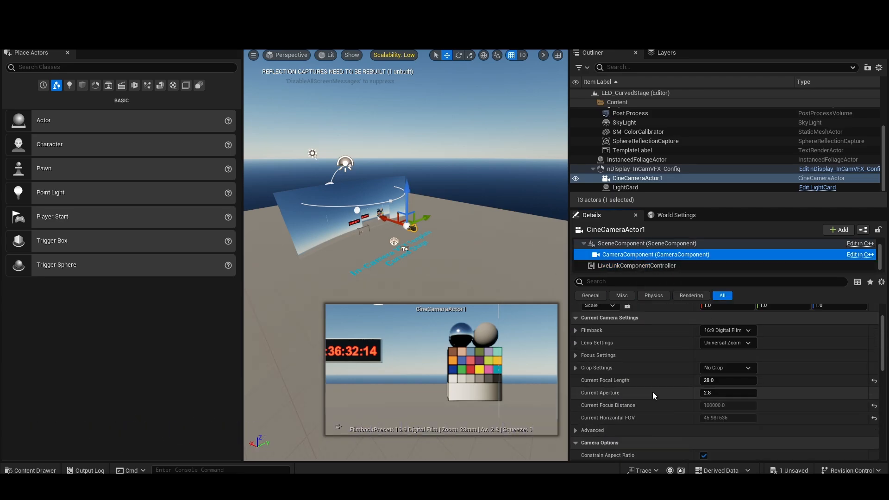
mouse_move(613, 410)
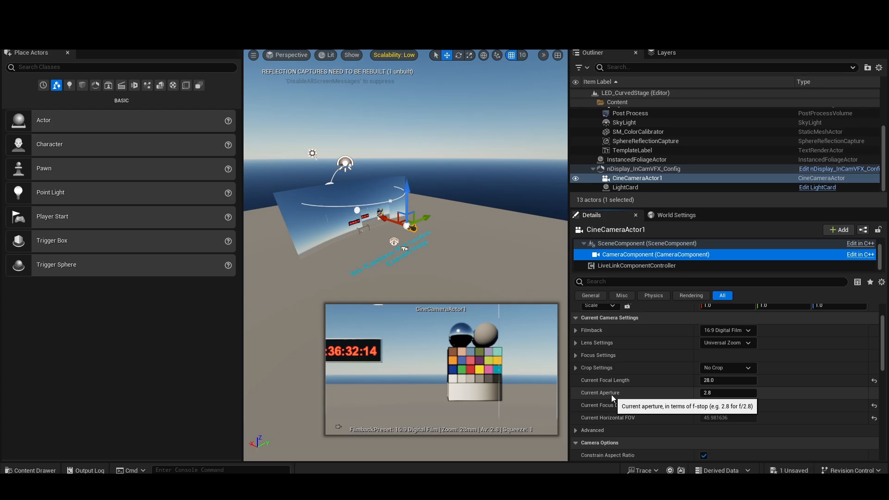
mouse_move(785, 400)
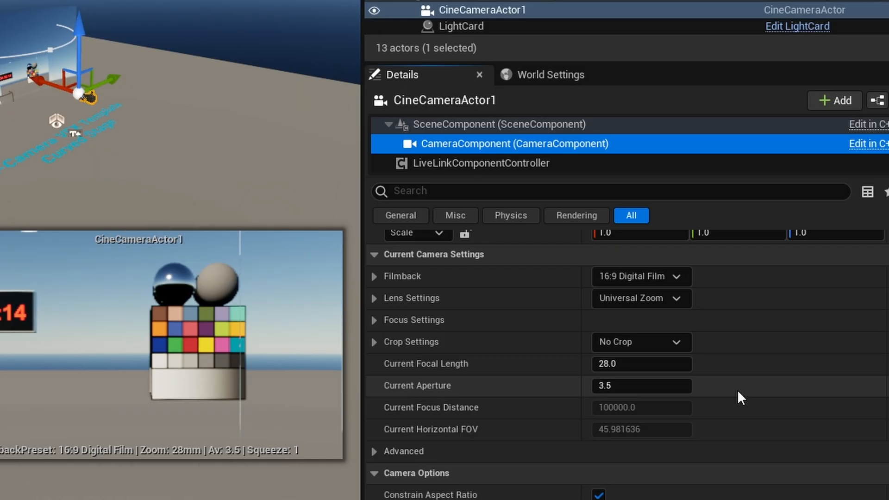
type("5.6")
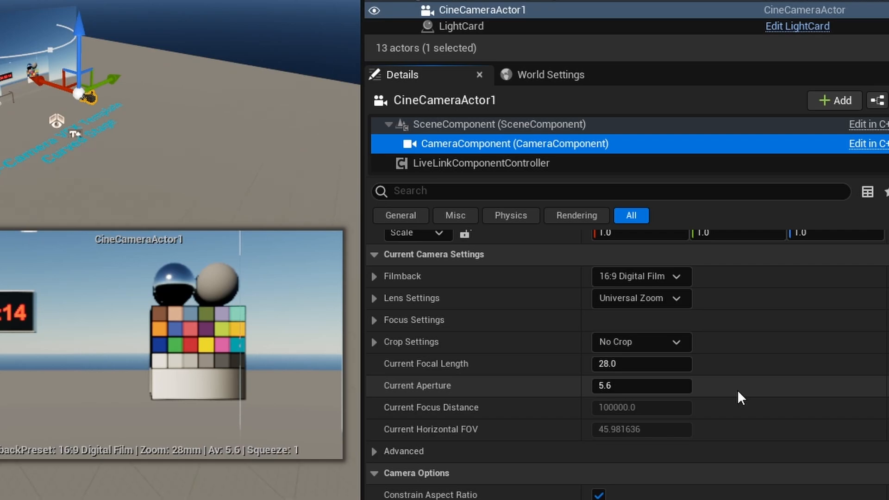
mouse_move(654, 460)
type("2.8")
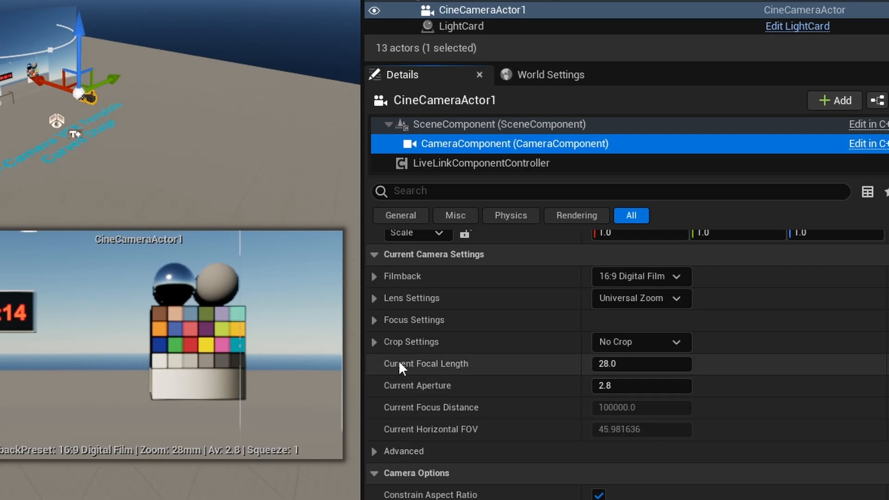
left_click(374, 320)
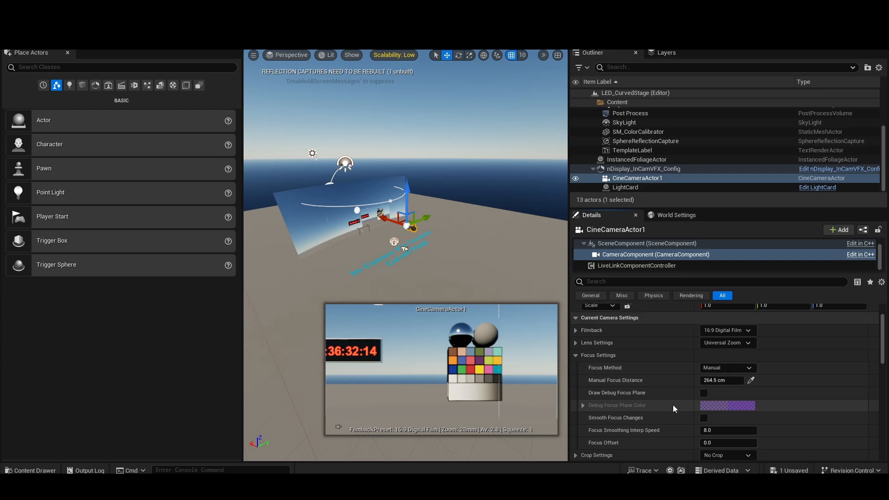
scroll("down", 3)
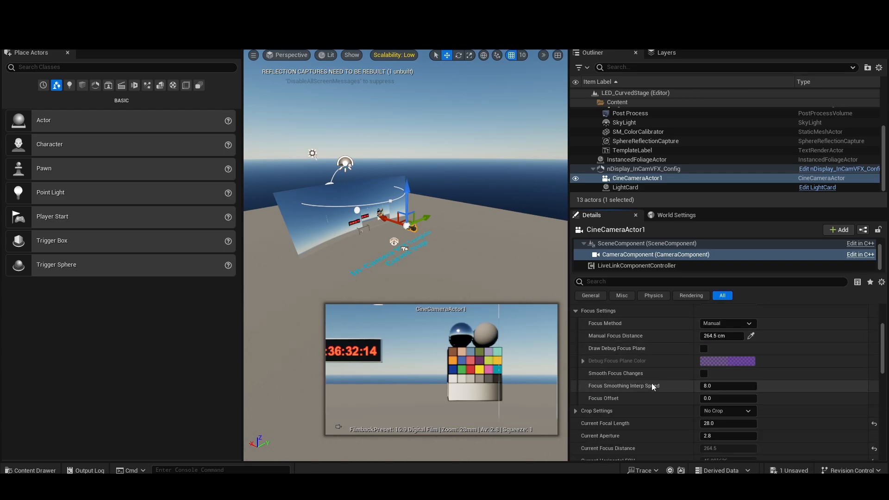
scroll("down", 3)
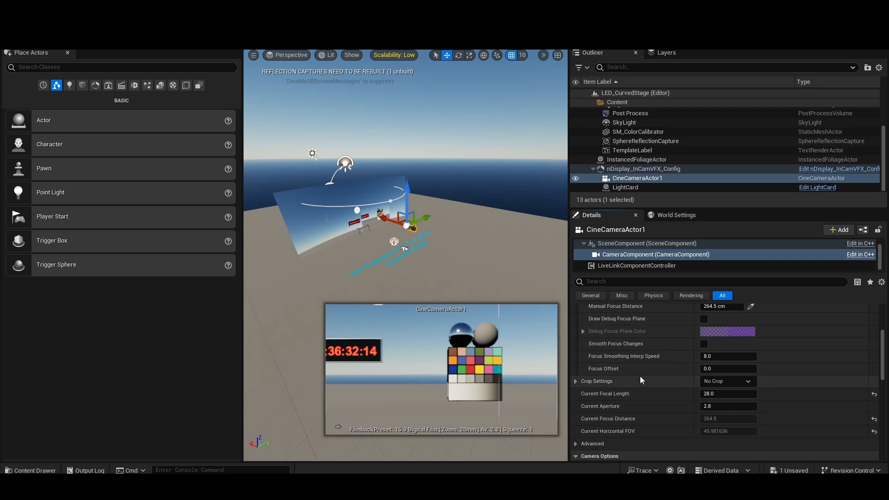
scroll("down", 3)
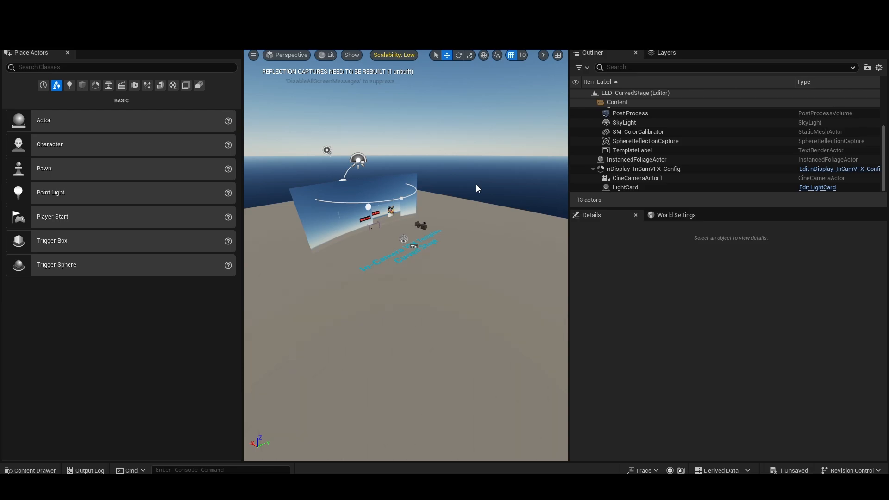
mouse_move(469, 185)
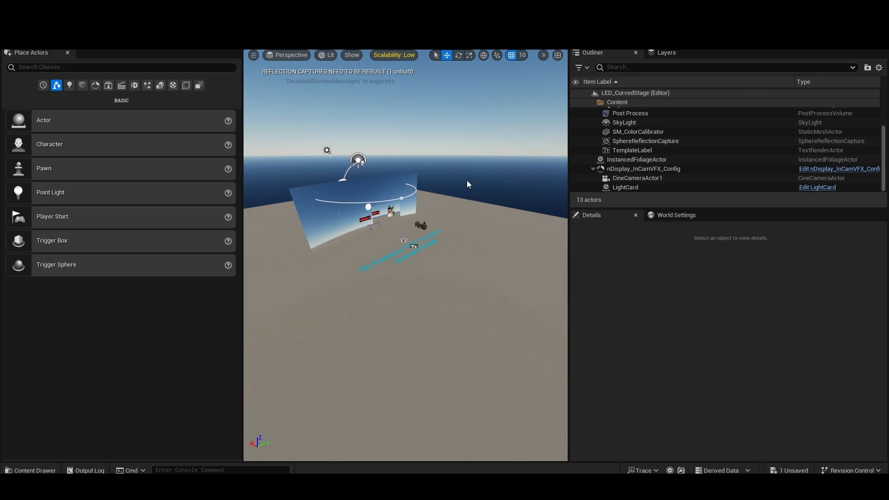
mouse_move(462, 188)
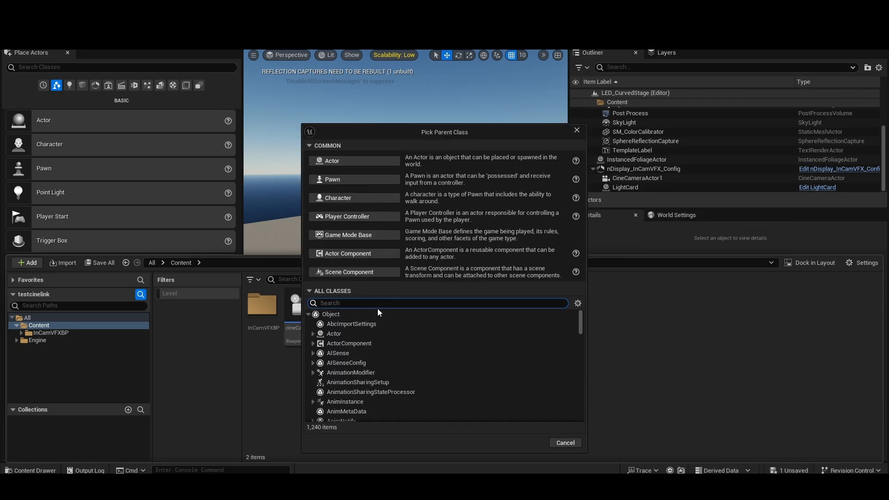
Create a PointLight-based blueprint named CineLinkPL and open it for editing
type("point li")
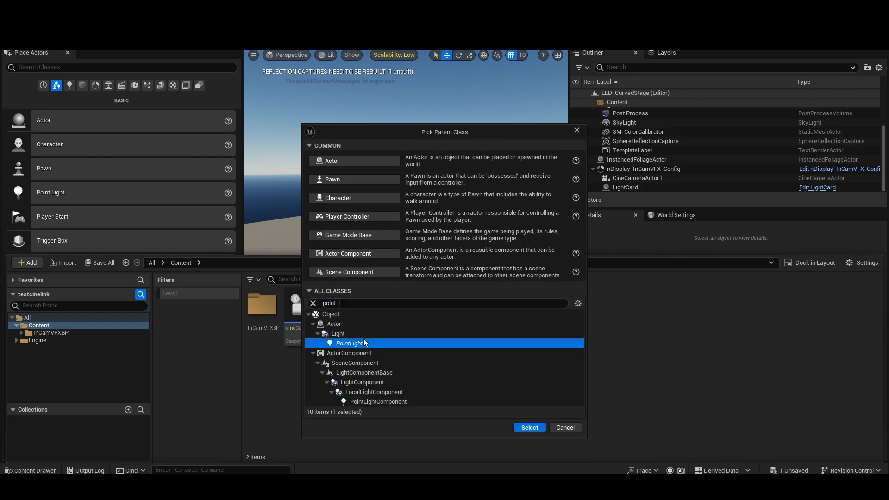
mouse_move(356, 310)
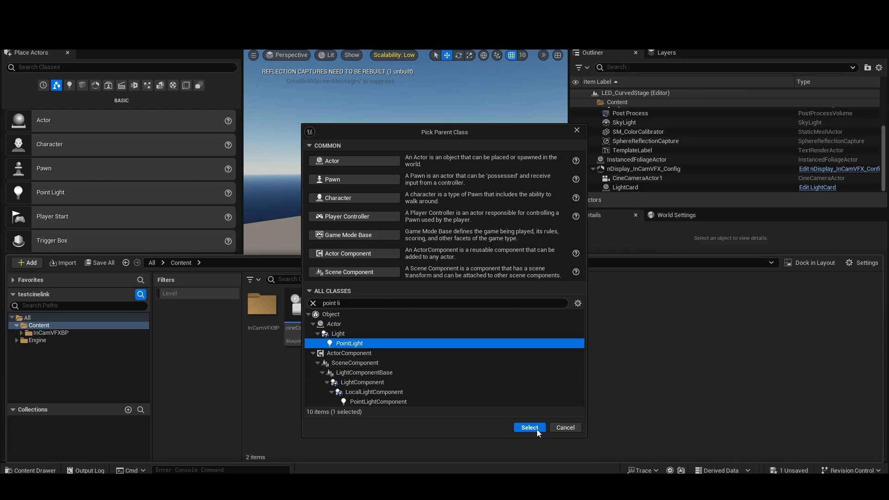
left_click(530, 428)
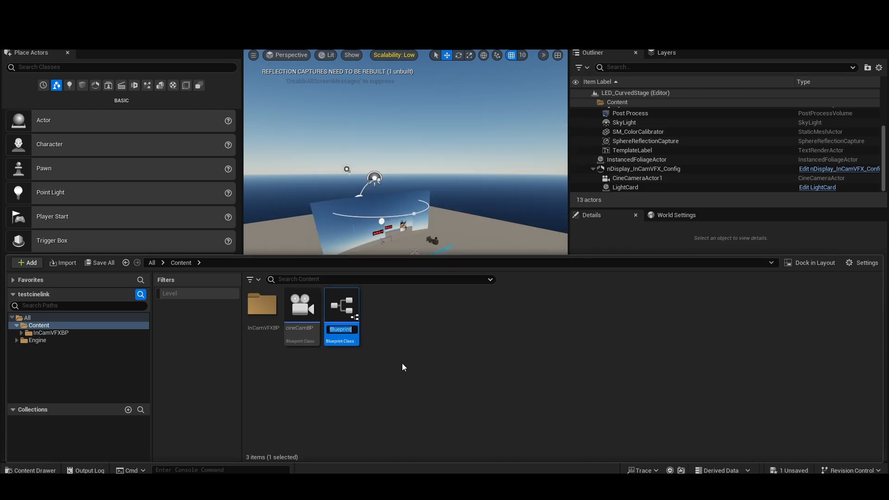
type("CineLin")
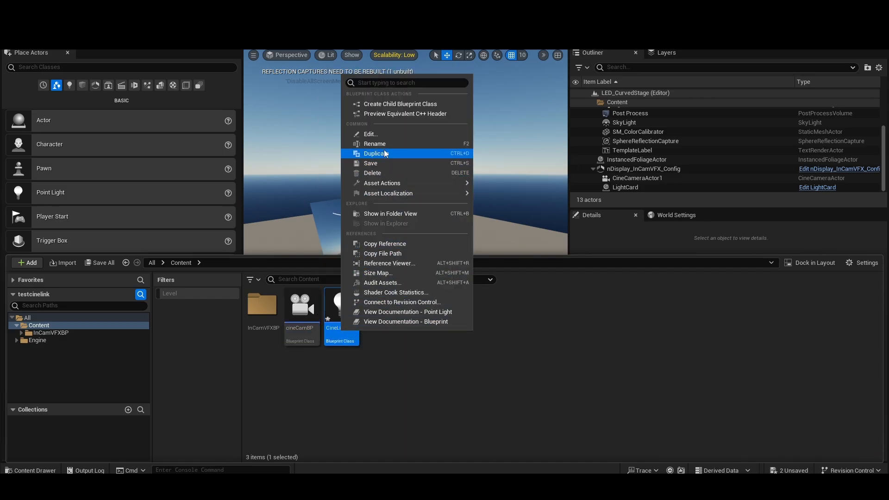
left_click(375, 144)
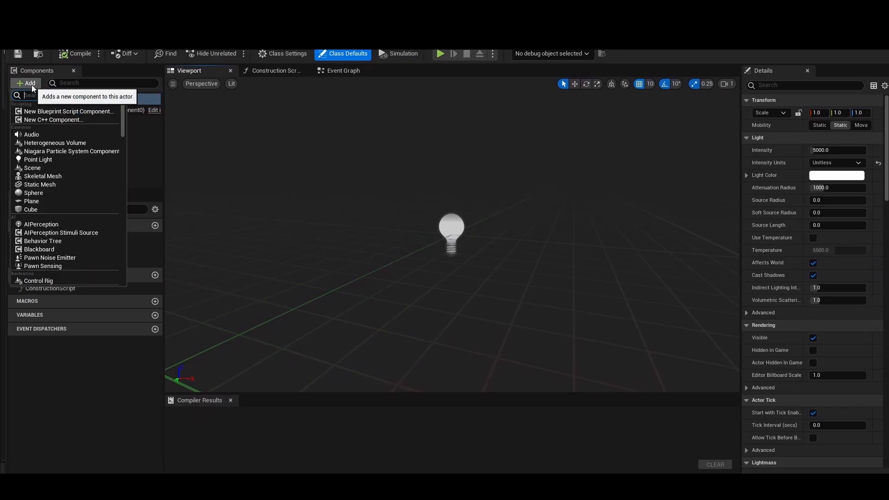
Add a Live Link Controller component to CineLinkPL and switch to its Event Graph
type("live")
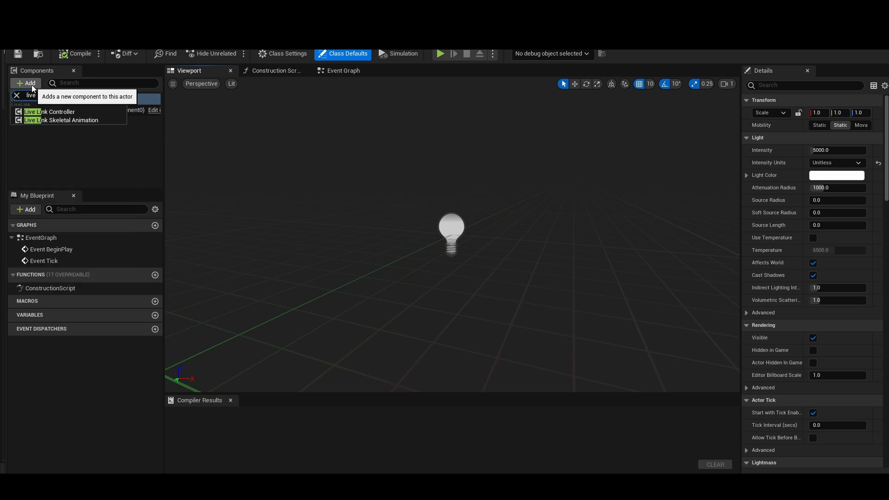
left_click(46, 111)
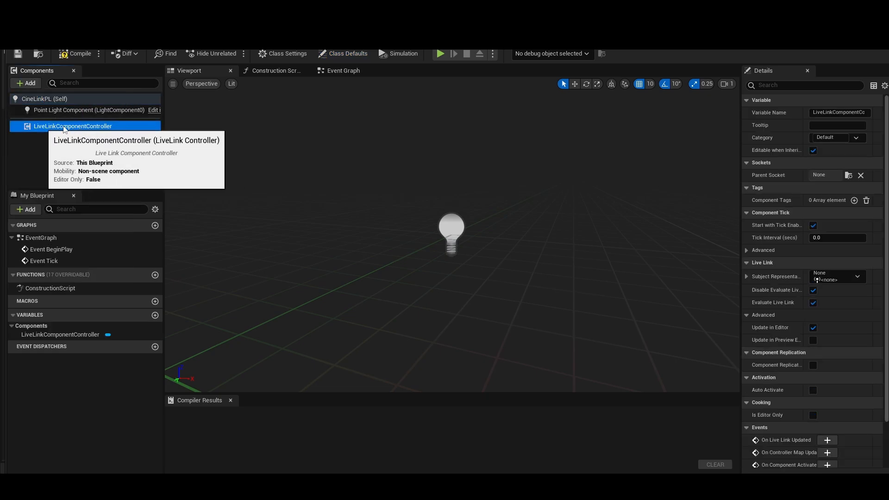
mouse_move(531, 75)
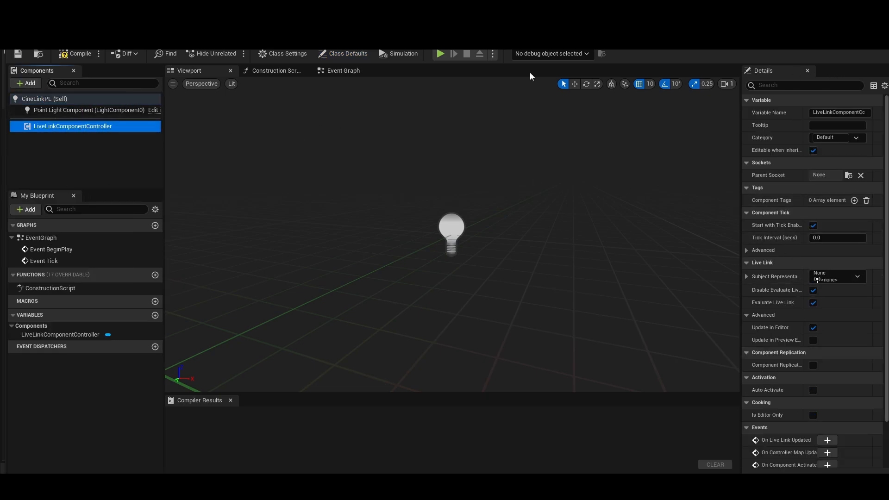
left_click(344, 70)
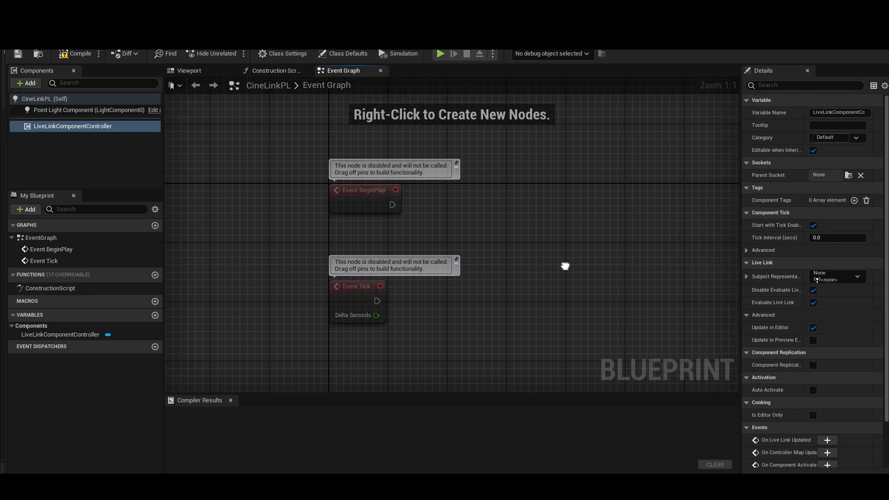
mouse_move(641, 228)
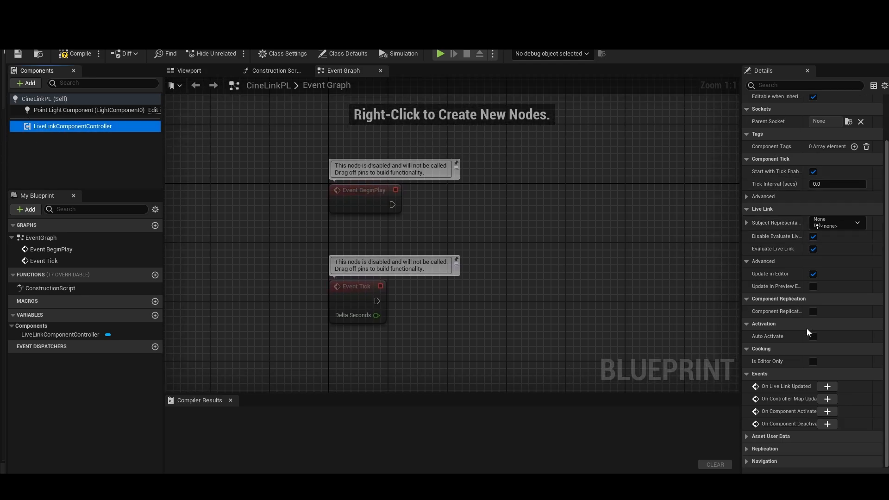
mouse_move(780, 388)
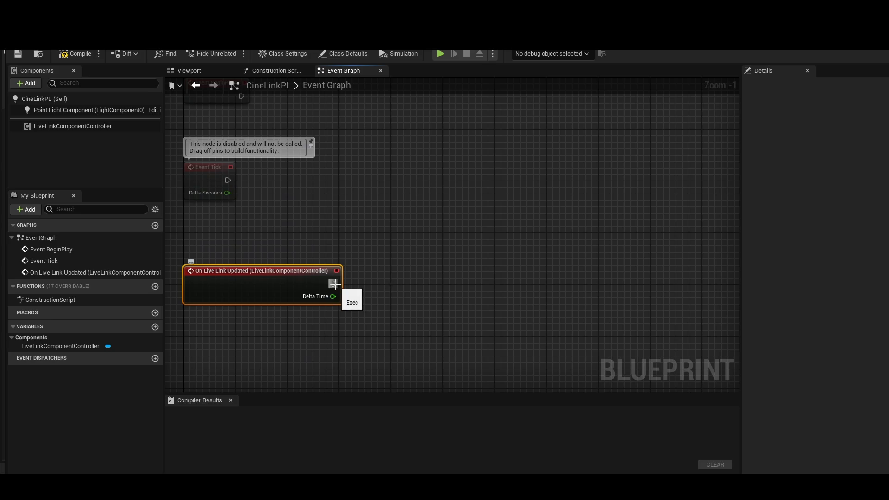
Add an Evaluate Live Link Frame node after the update event, subject set to the RED camera
left_click_drag(333, 283, 381, 271)
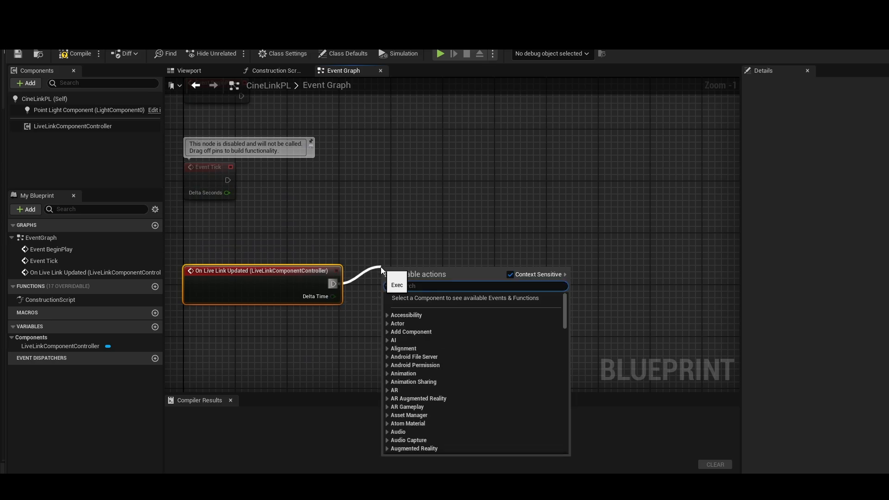
mouse_move(454, 340)
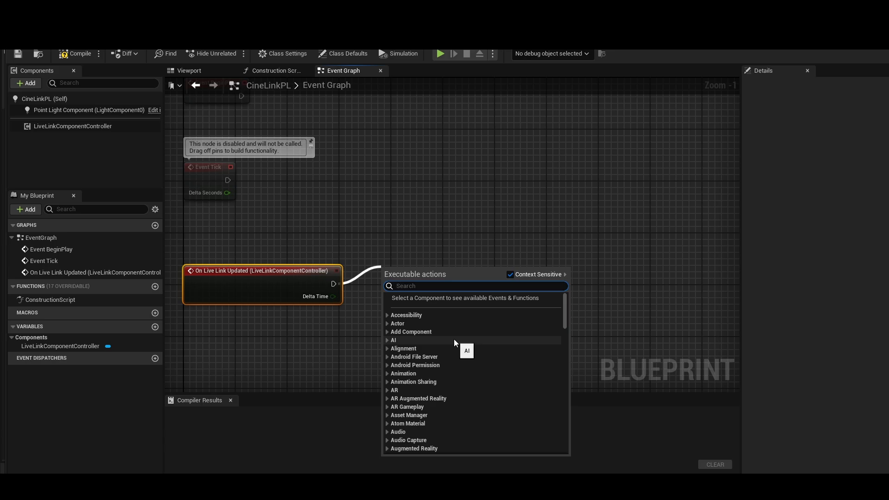
type("evaluate")
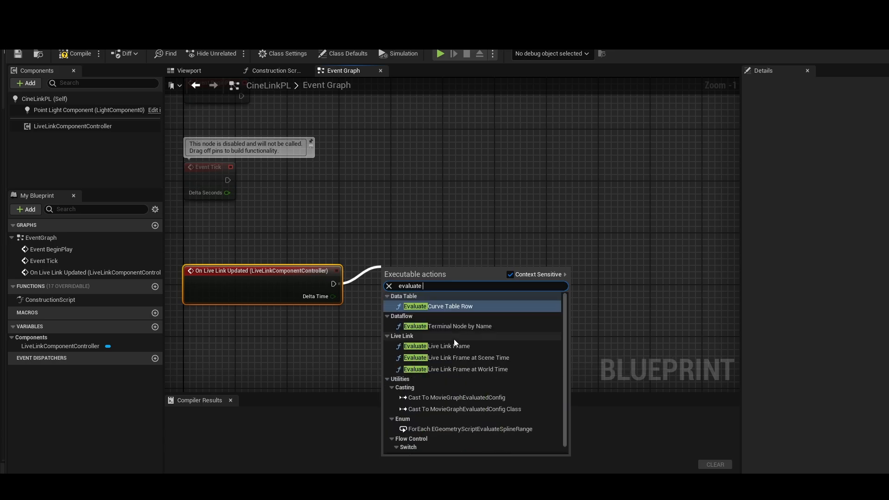
left_click(436, 346)
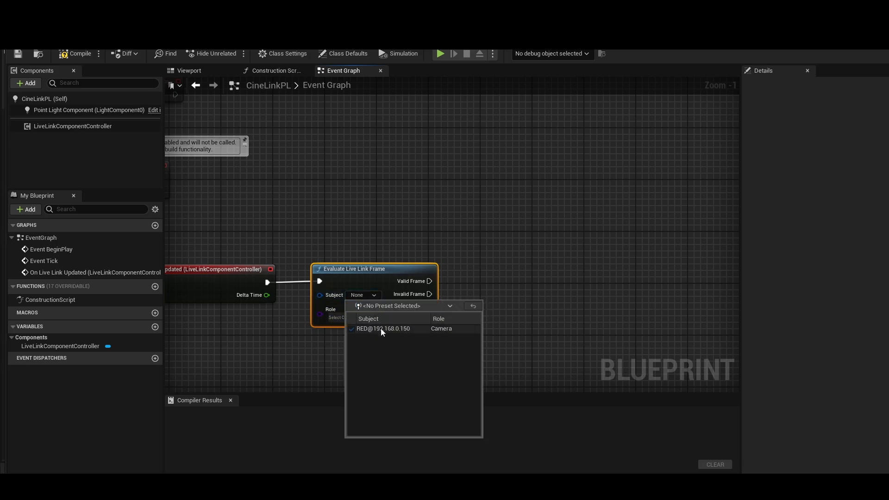
left_click(383, 329)
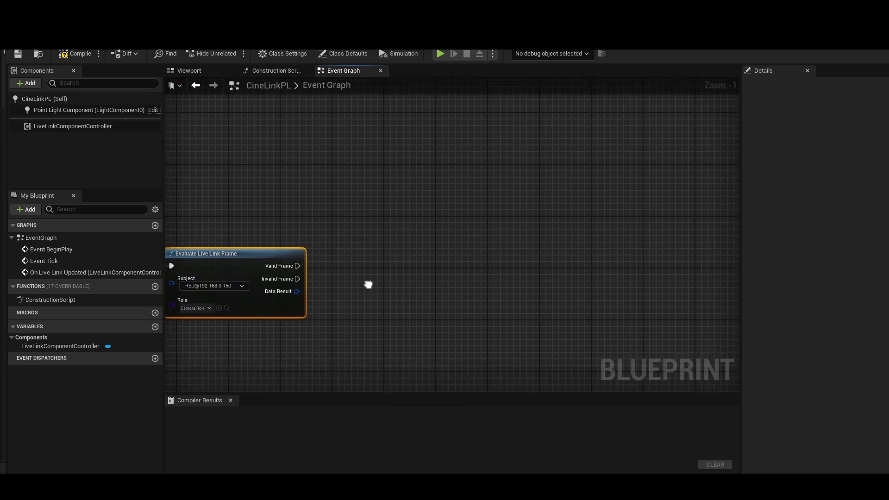
Feed the valid frame into Make Cine Link Values from Frame Data and break out its values
left_click_drag(296, 265, 353, 269)
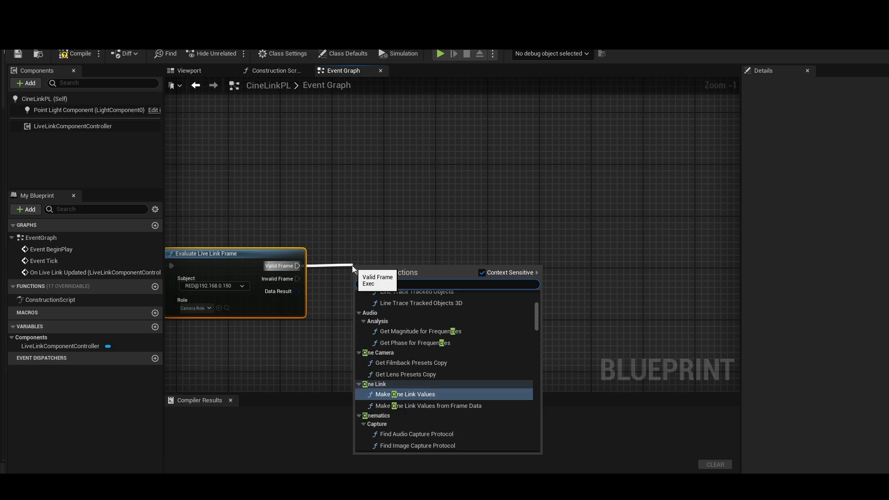
type("cinel")
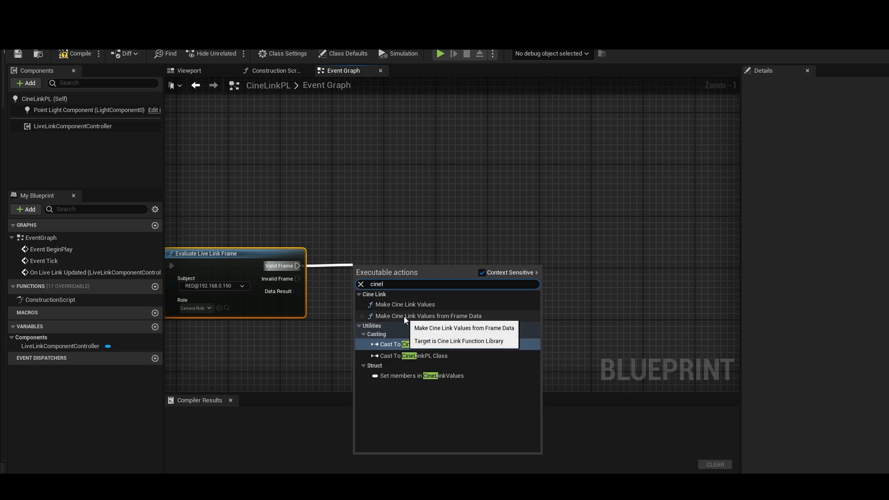
left_click(428, 315)
type("br")
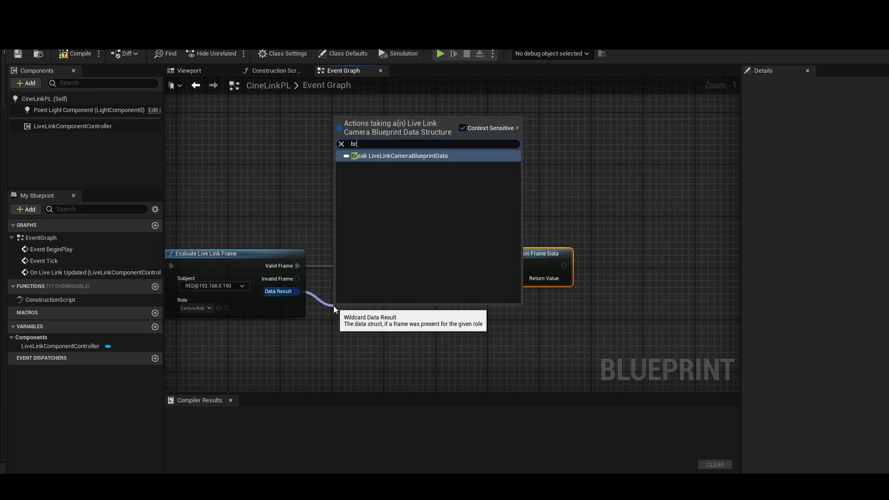
left_click(399, 156)
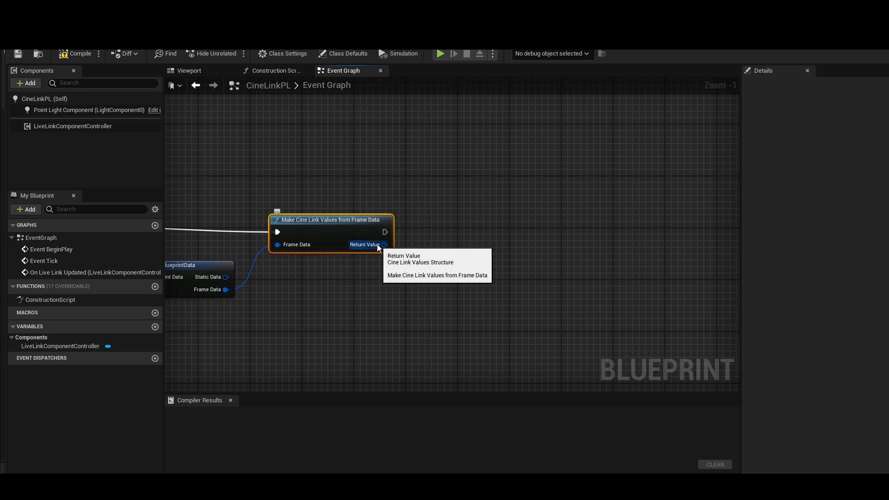
left_click(437, 275)
type("pri")
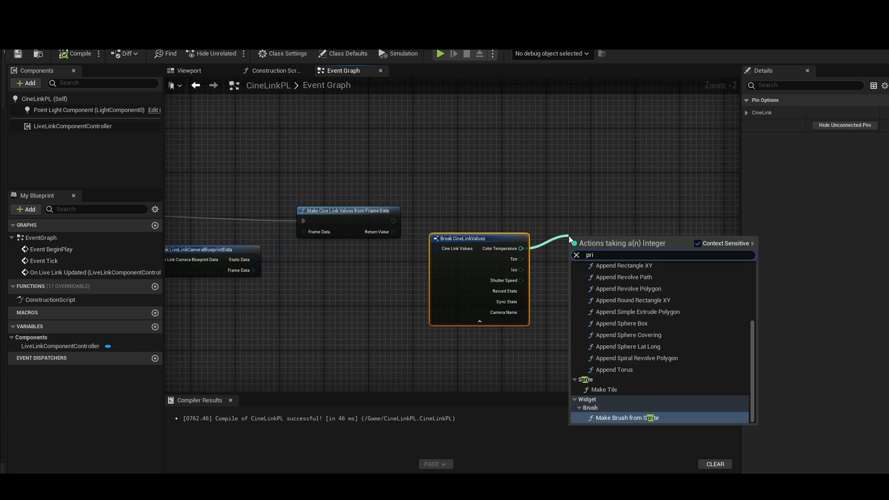
Add a Print String node that displays the Color Temperature value
key("Escape")
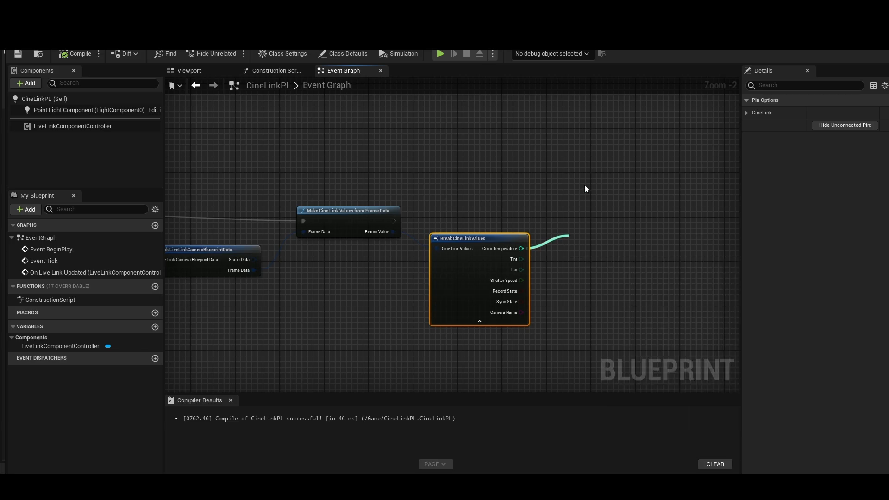
type("print")
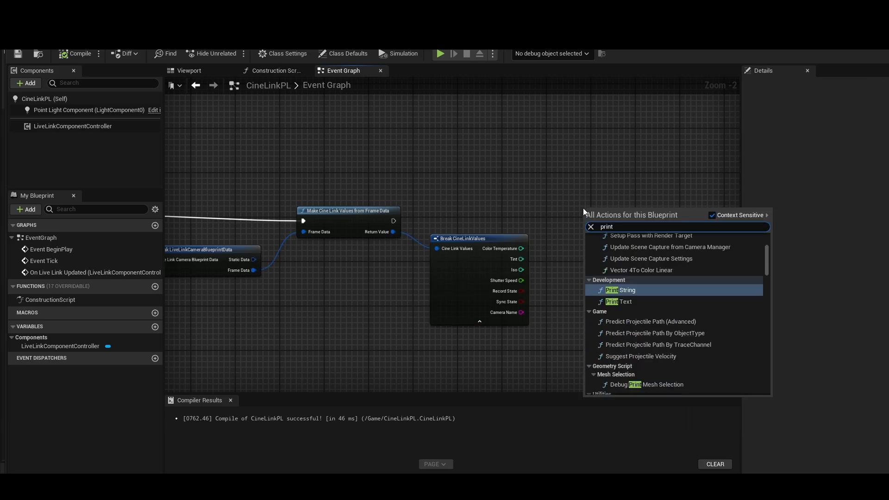
left_click(620, 290)
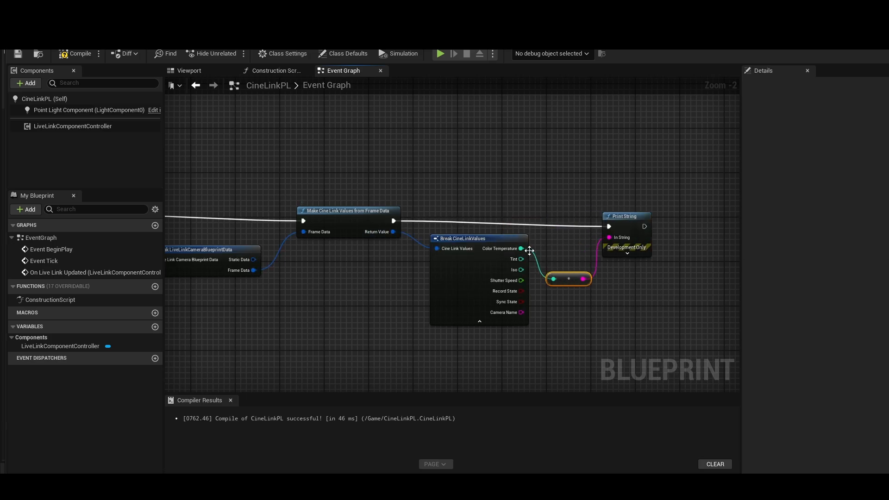
left_click(80, 54)
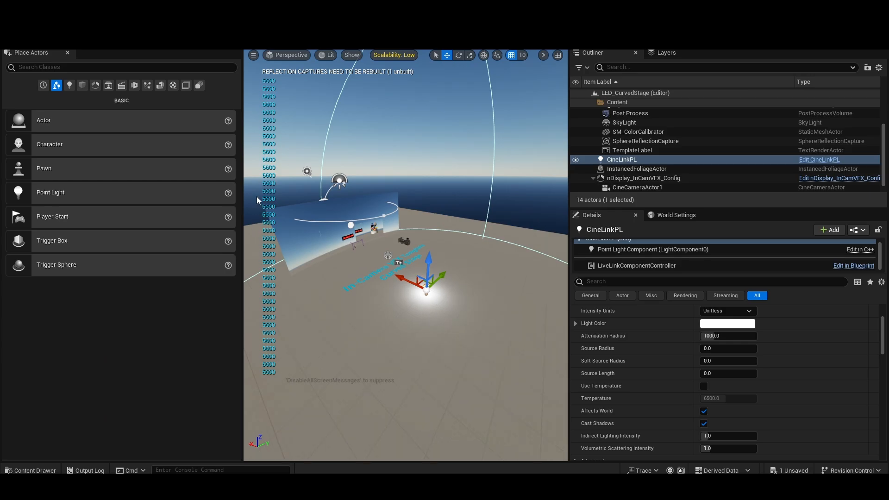
mouse_move(260, 198)
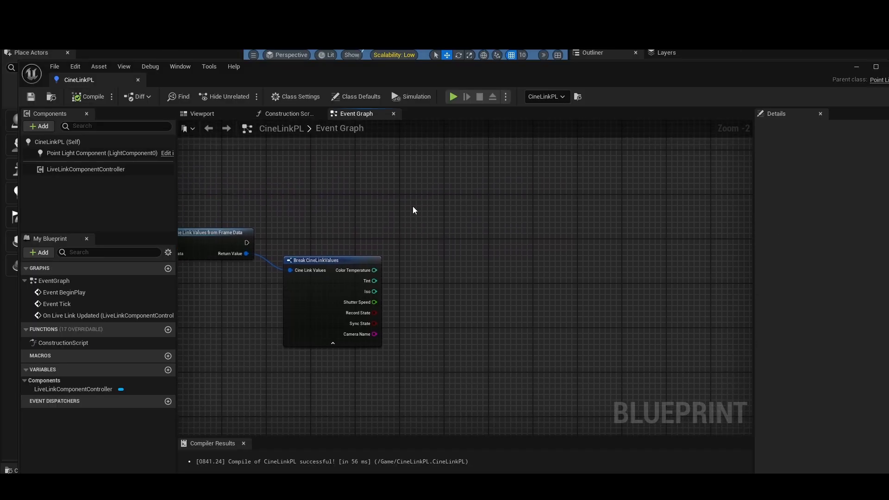
Wire the camera's Color Temperature into a Point Light Set Temperature node, then close the blueprint editor
left_click(101, 153)
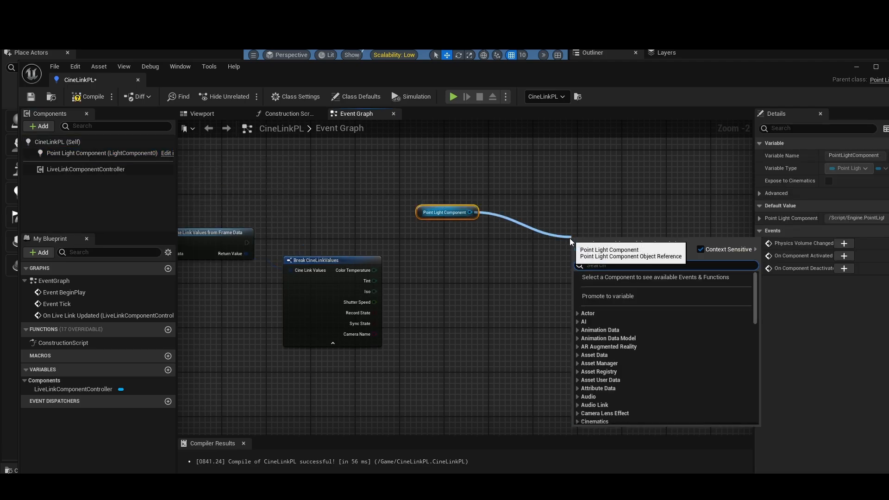
type("temp")
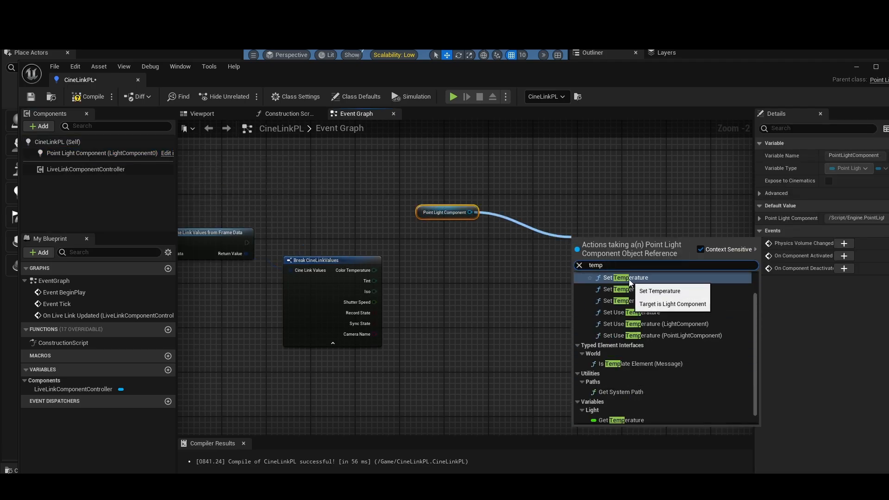
left_click(628, 278)
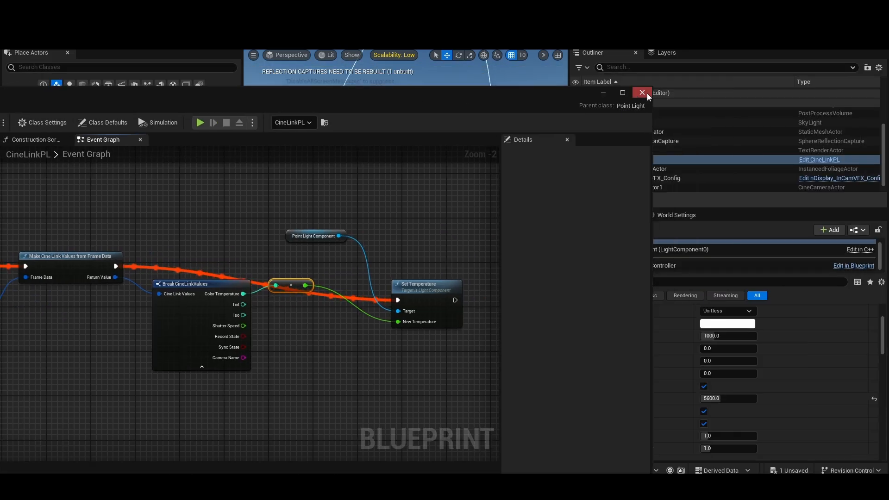
left_click(642, 92)
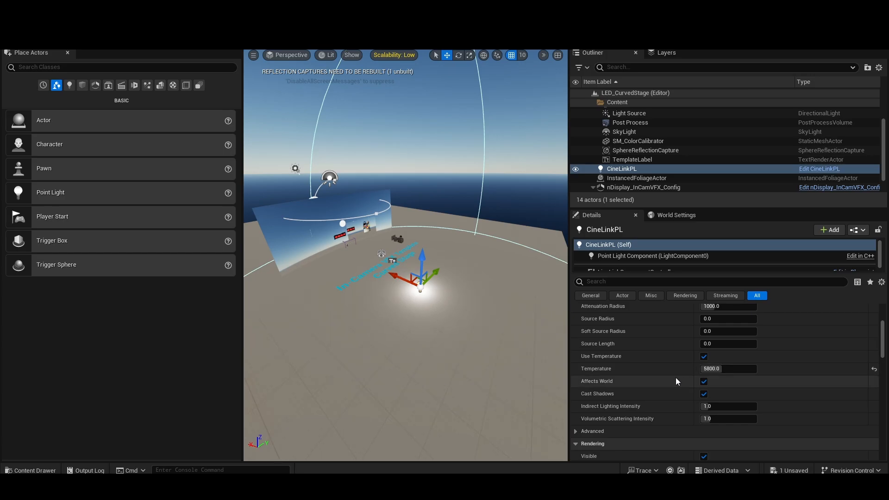
Confirm the CineLinkPL light temperature updates to 4300, then reopen the CineLinkPL blueprint
type("6000.0")
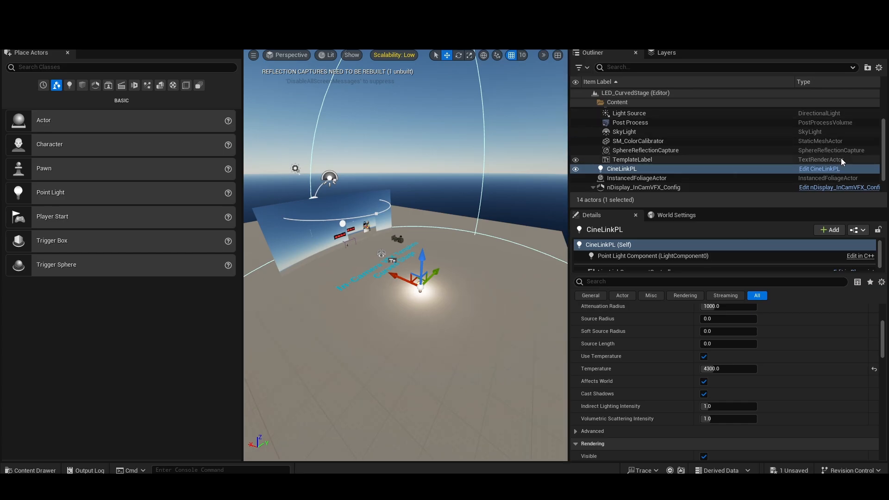
left_click(819, 168)
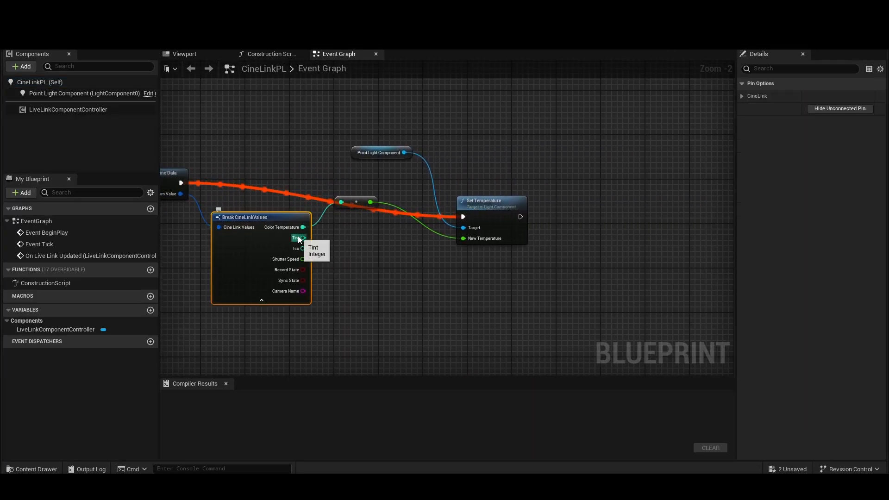
mouse_move(296, 278)
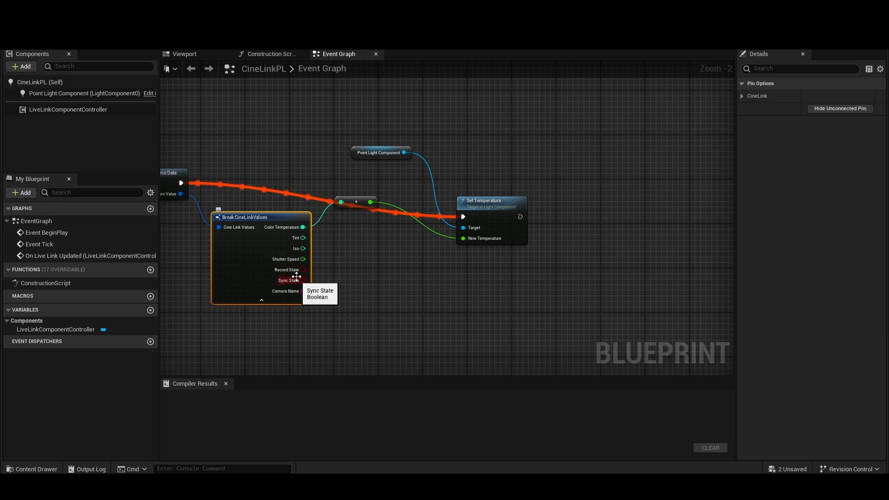
mouse_move(298, 291)
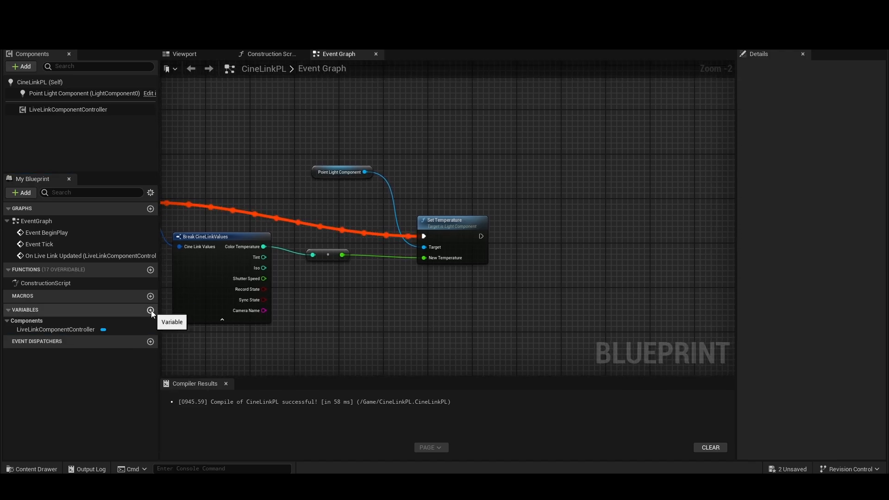
Create the isRolling Boolean and compare Record State with it in an Equal (==) node
left_click(150, 309)
type("isRolling")
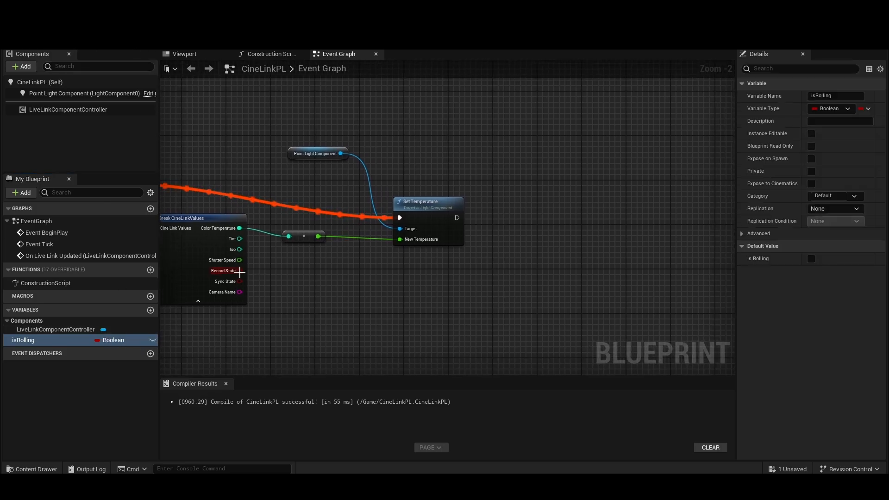
left_click_drag(241, 270, 265, 282)
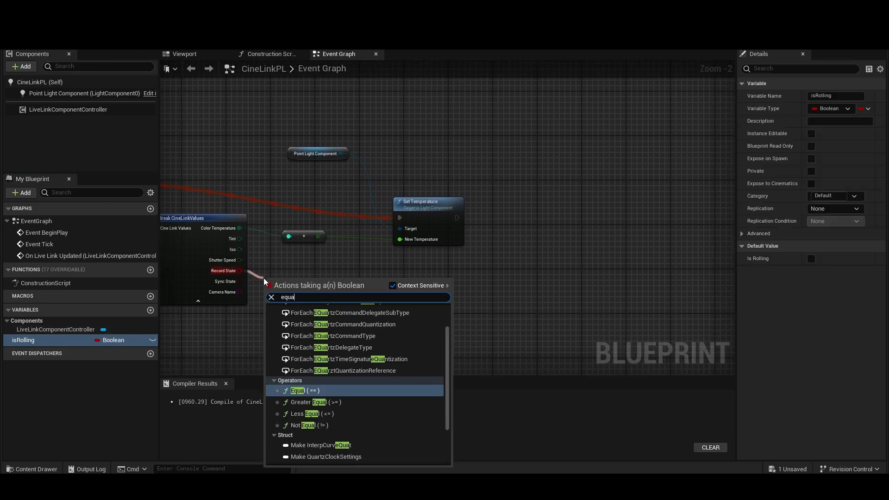
left_click(297, 391)
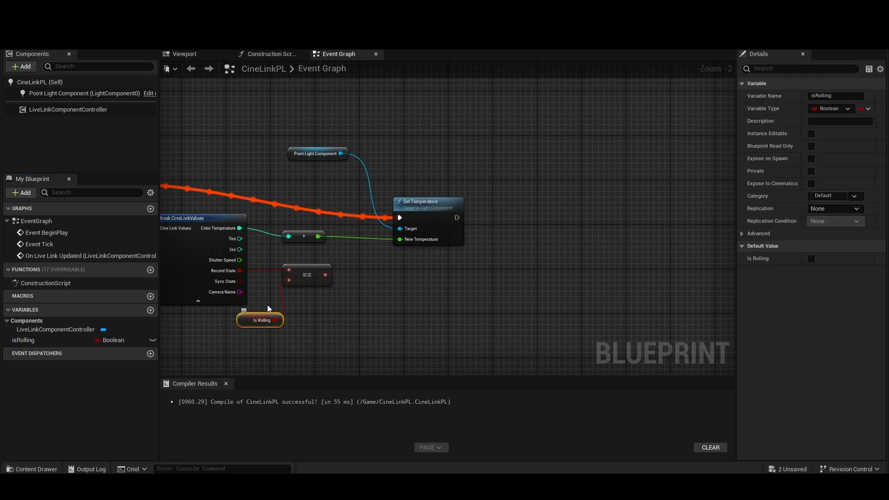
left_click(307, 275)
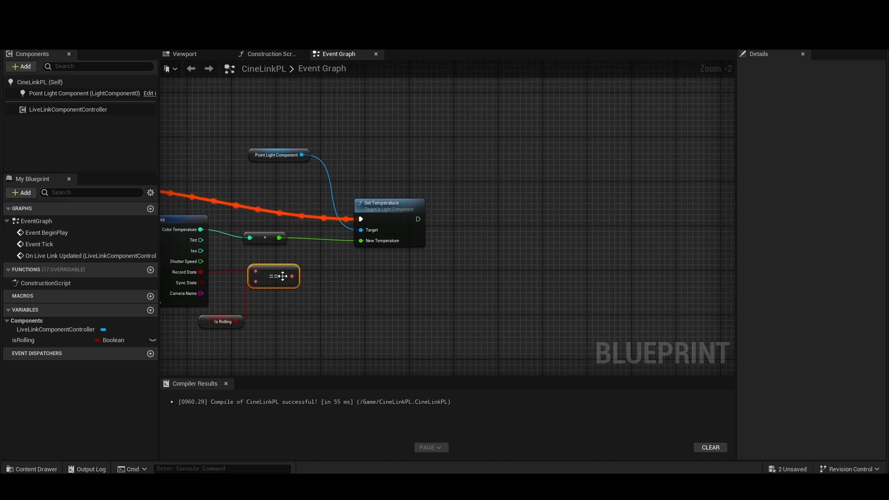
mouse_move(291, 276)
type("bra")
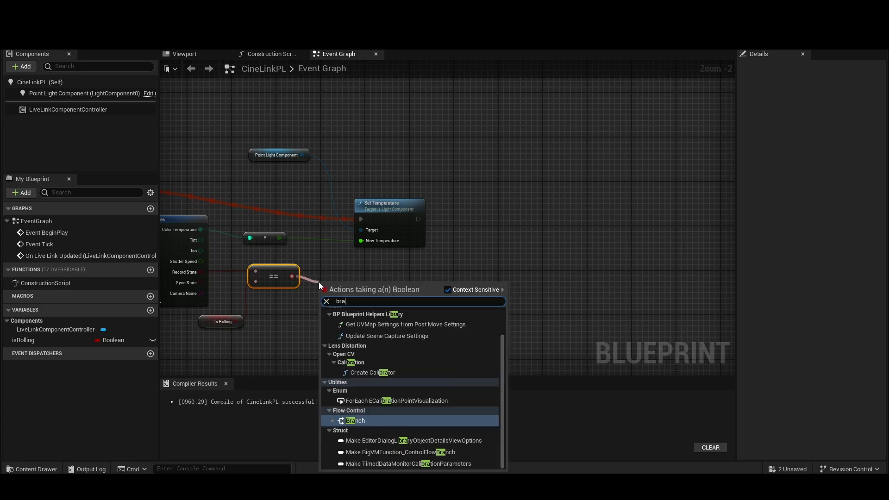
Branch on the comparison to Set Intensity nodes: 100.0 when true, 0.0 when false
left_click(356, 420)
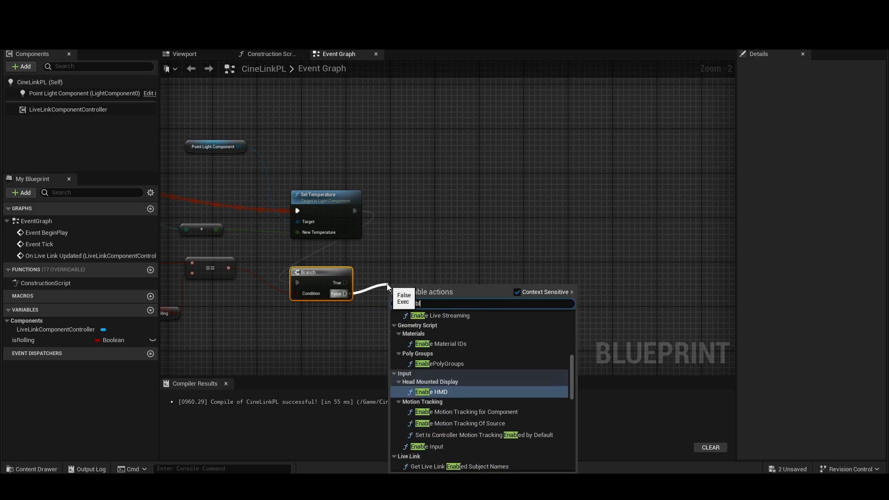
type("enable")
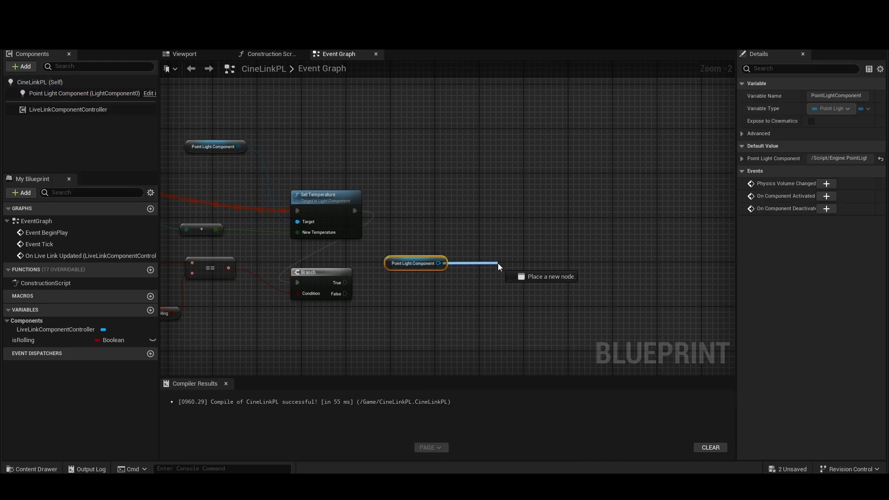
type("enable")
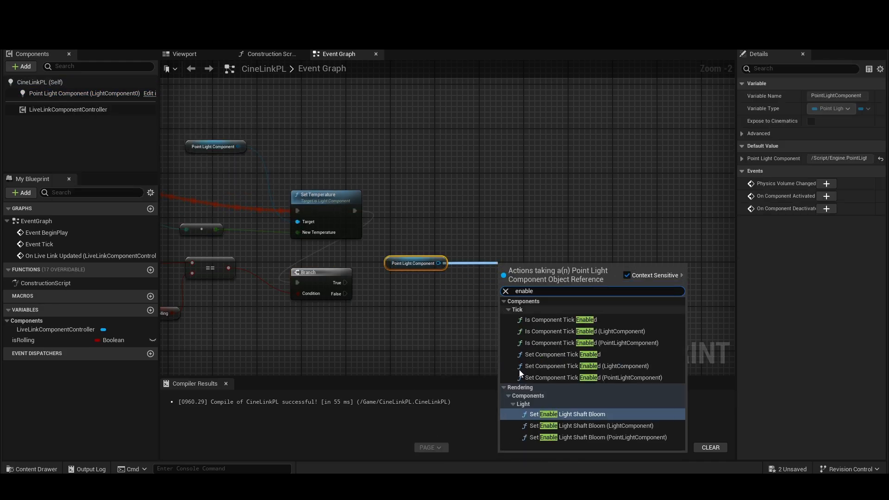
mouse_move(562, 354)
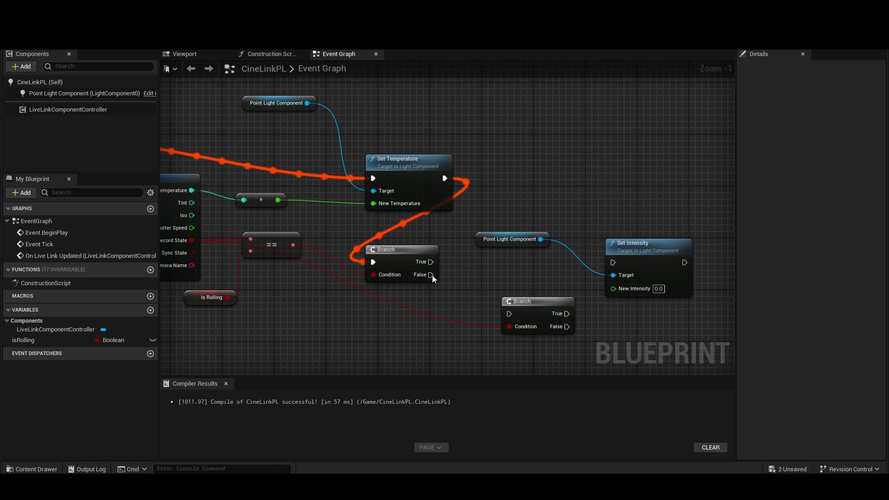
left_click_drag(432, 274, 473, 299)
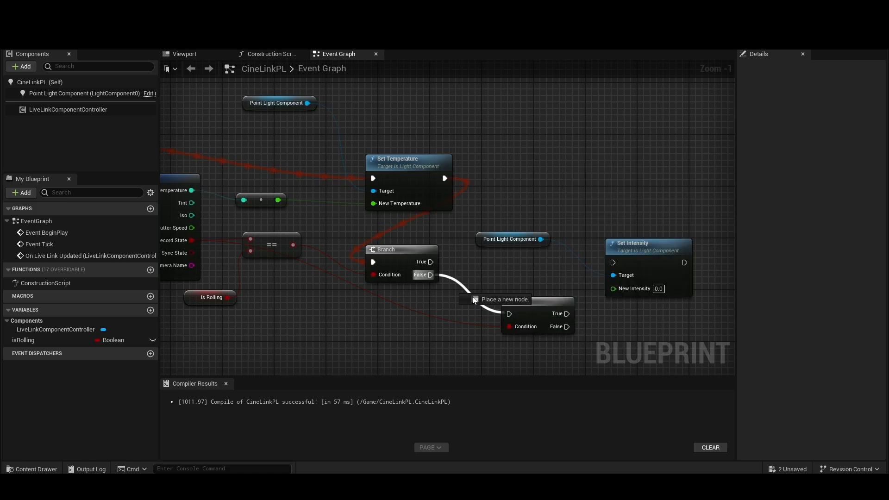
left_click(475, 300)
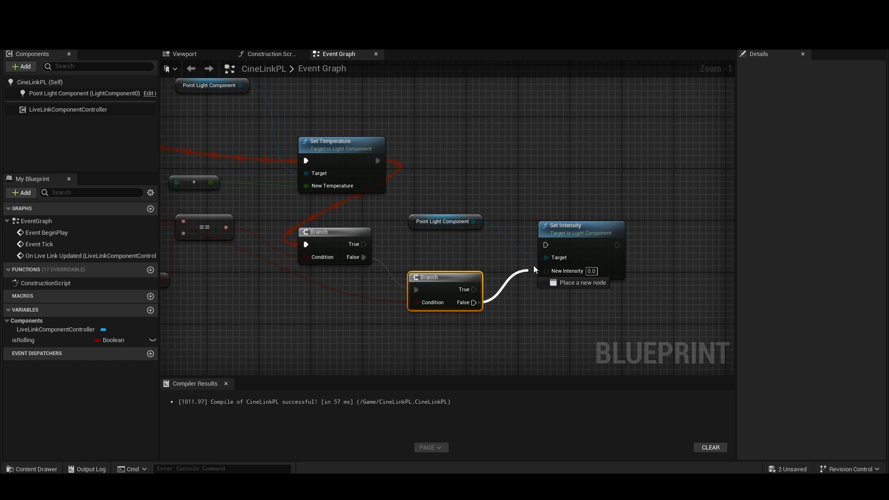
left_click_drag(579, 255, 588, 328)
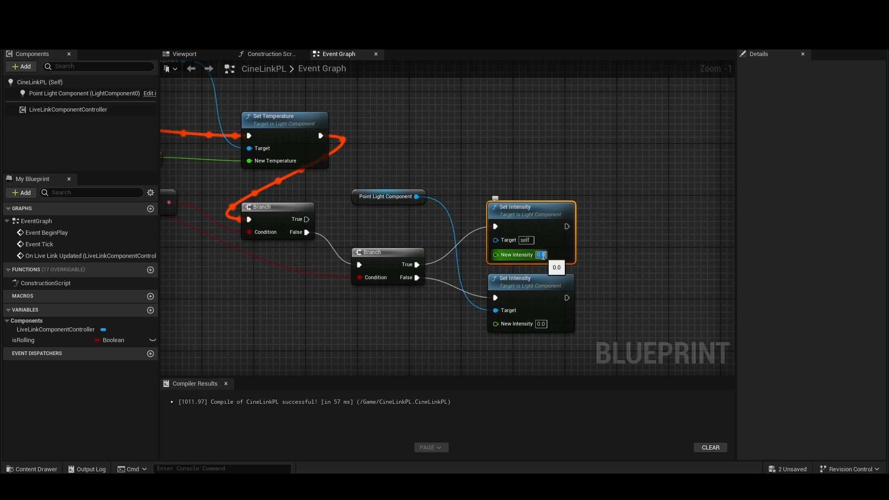
type("100.0")
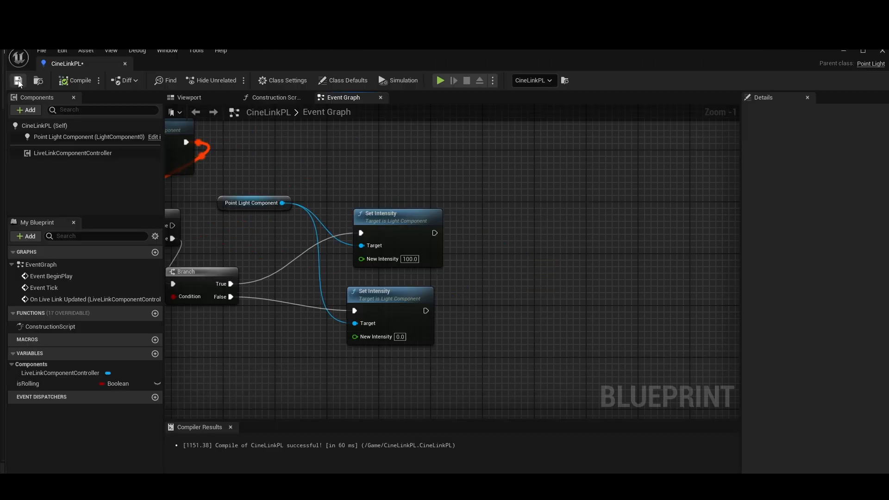
Save CineLinkPL with a SET isRolling node following the zero-intensity step
left_click(28, 383)
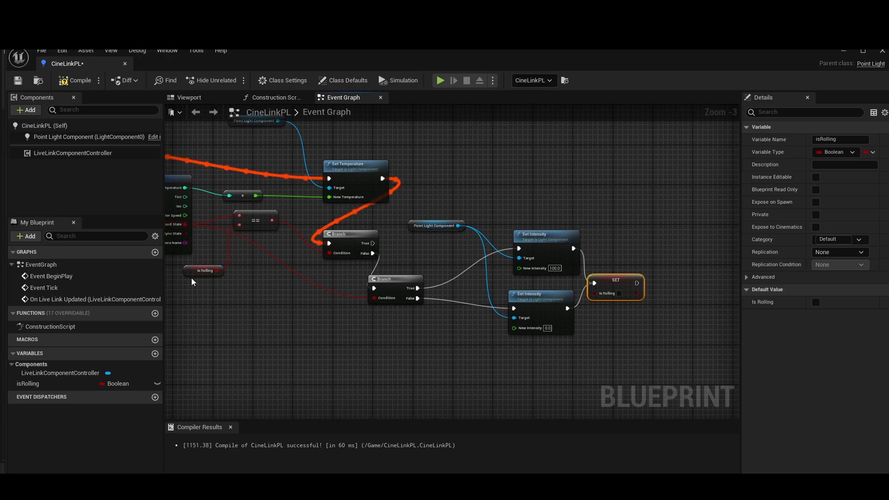
mouse_move(185, 226)
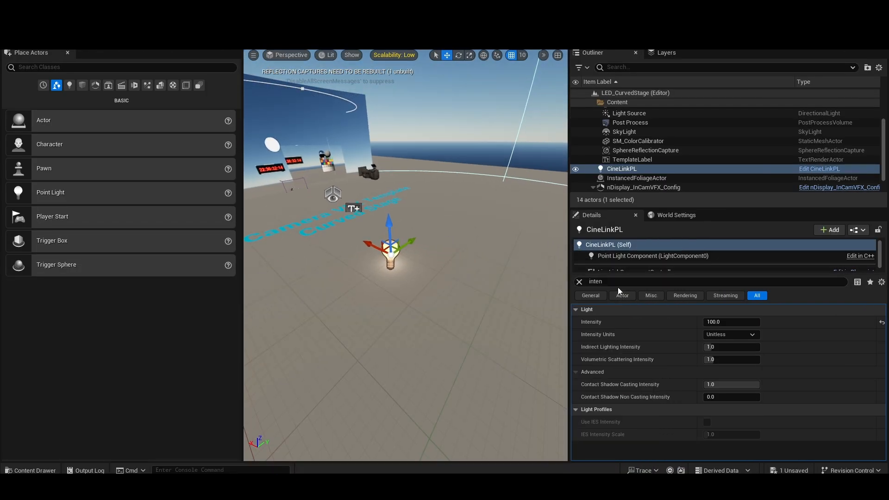
Watch the CineLinkPL Intensity drop from 100.0 to 0.0 when the RED camera records
type("0.0")
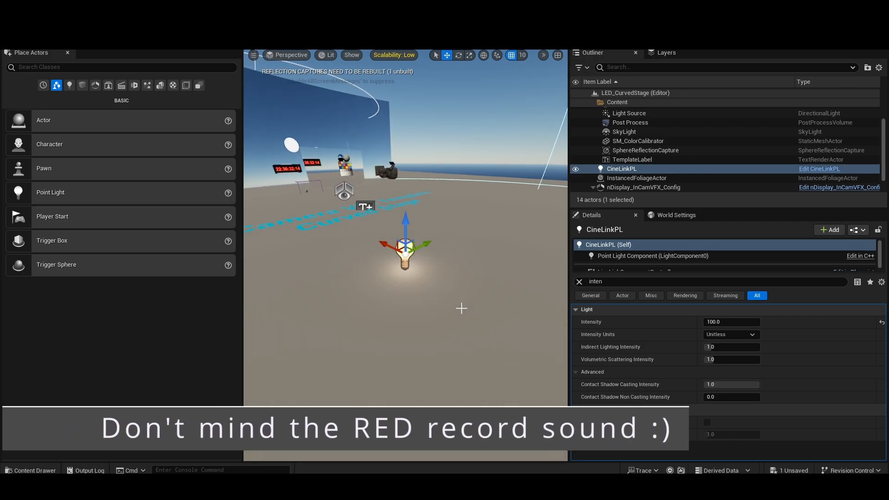
type("0.0")
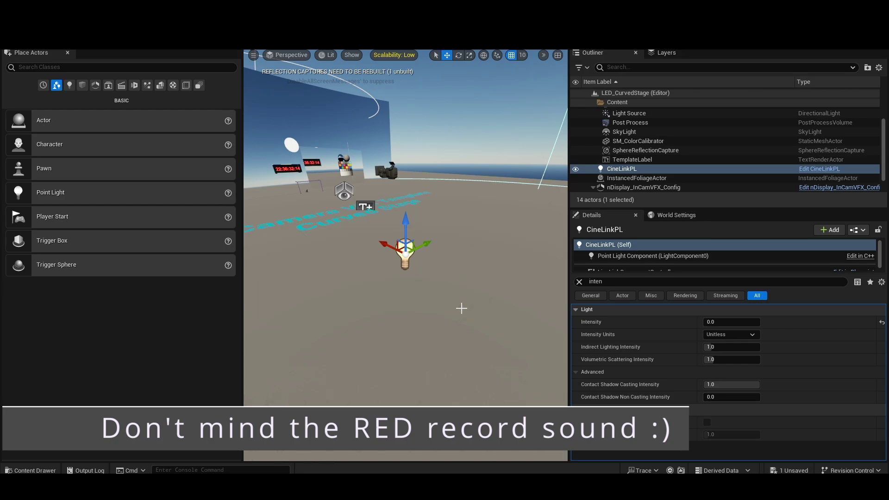